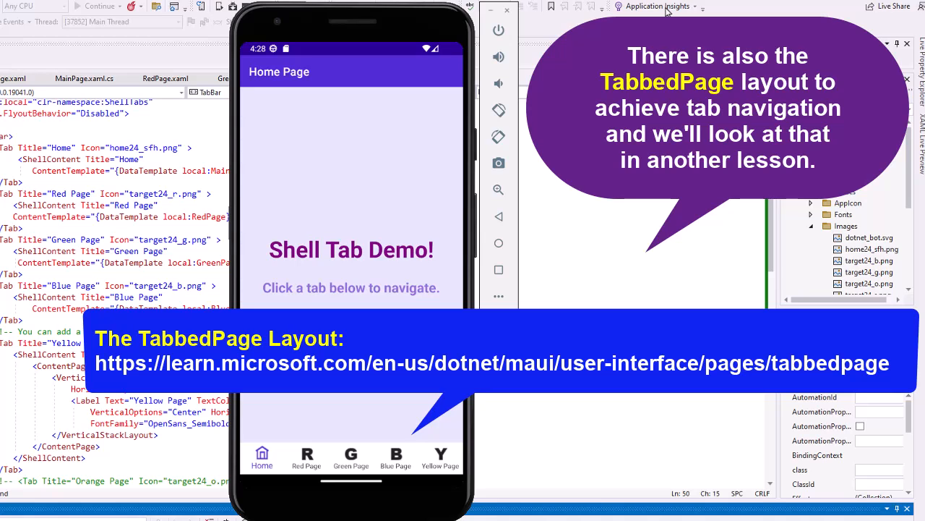
mouse_move(263, 457)
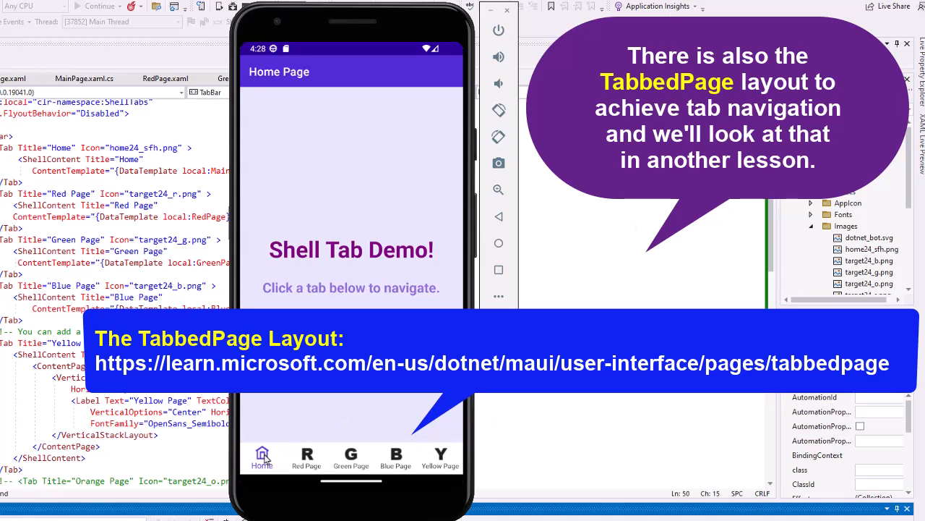
- Tap the bottom tab bar to show the Red, Green, Blue and Yellow pages in turn
left_click(307, 457)
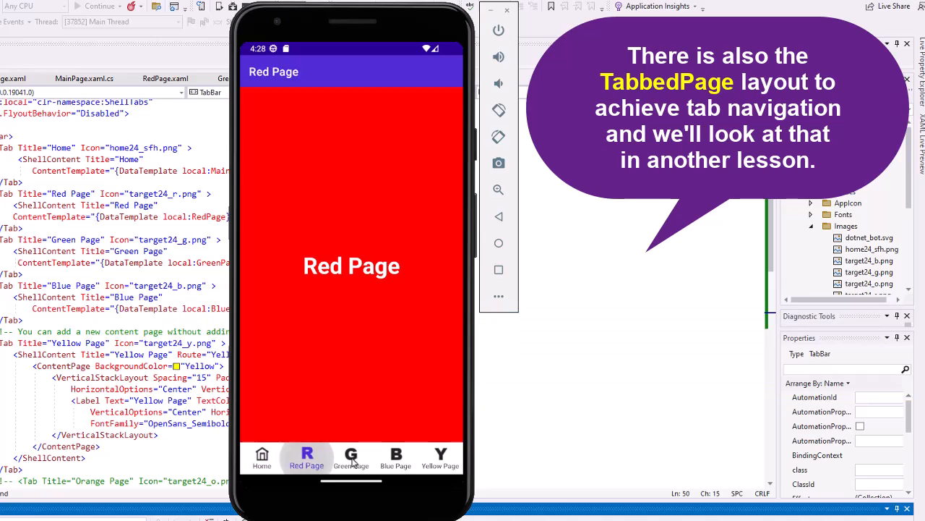
left_click(350, 457)
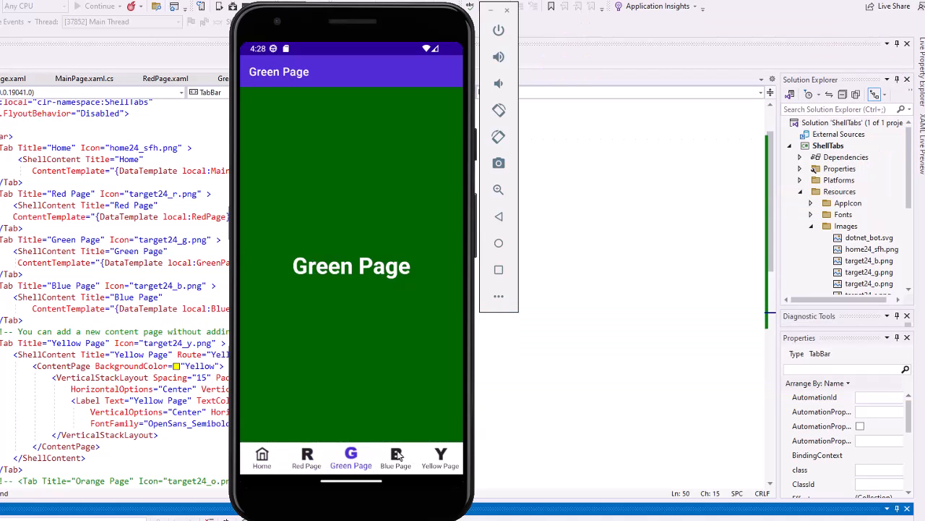
left_click(396, 457)
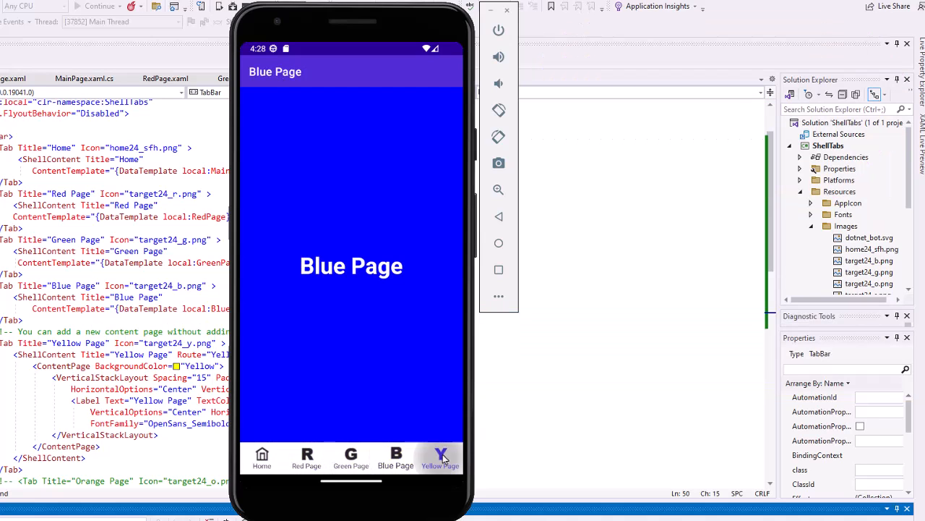
left_click(262, 457)
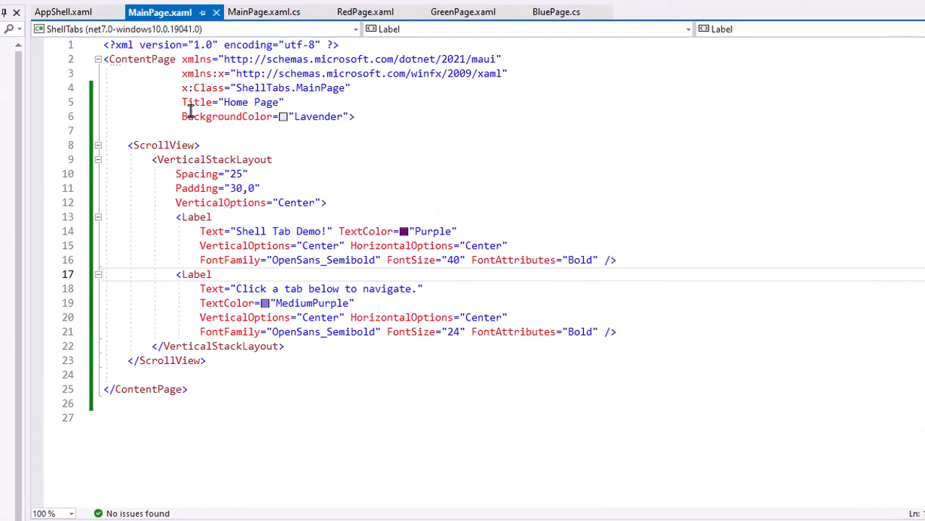
left_click_drag(183, 102, 355, 115)
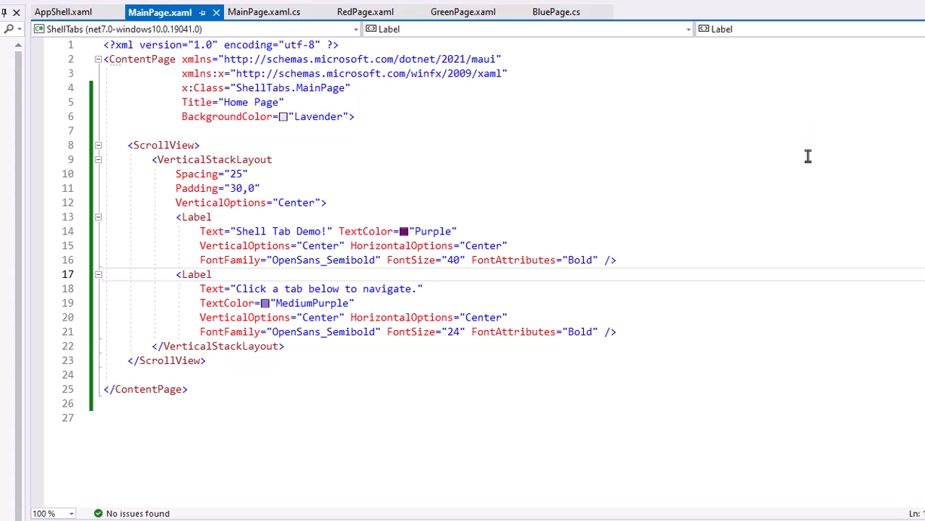
mouse_move(810, 159)
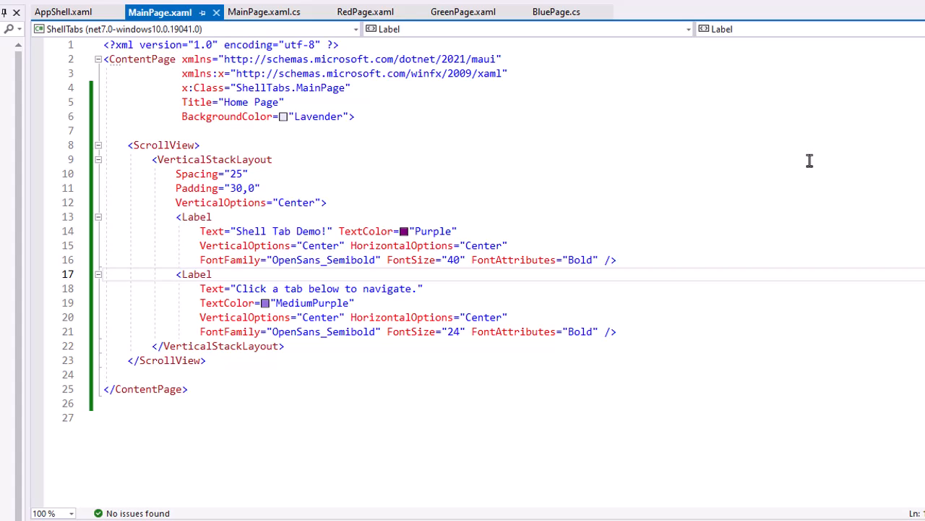
mouse_move(810, 162)
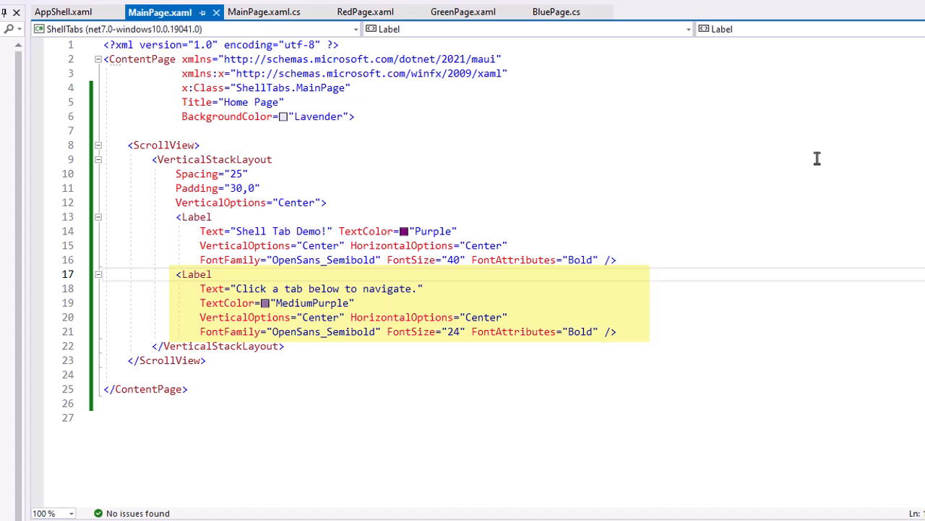
mouse_move(821, 158)
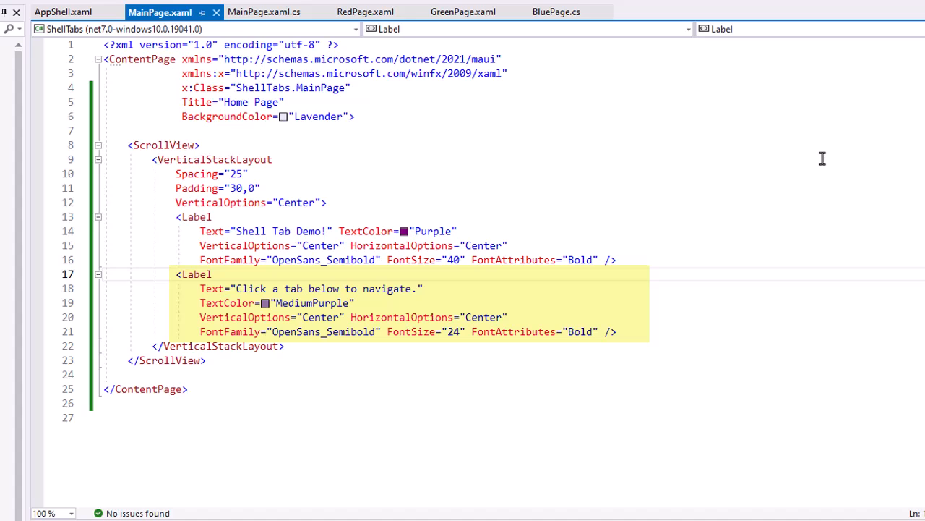
mouse_move(263, 11)
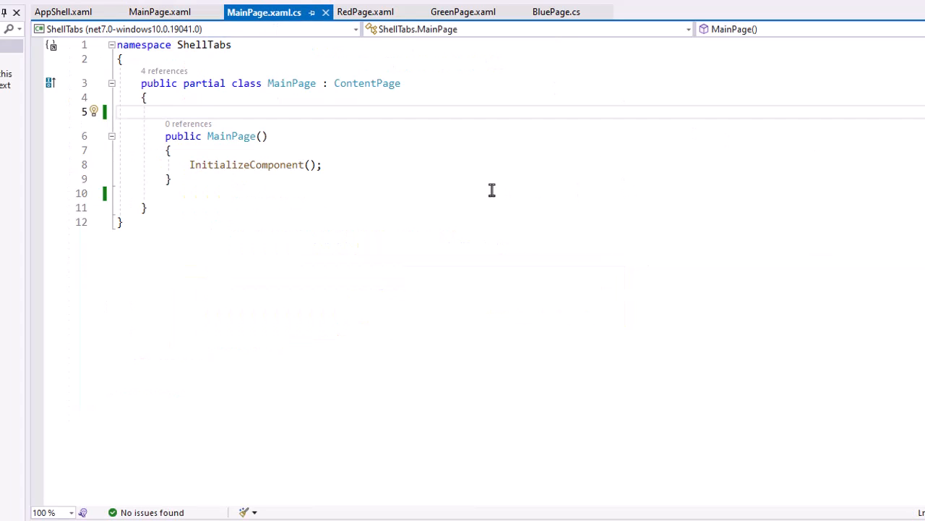
mouse_move(385, 246)
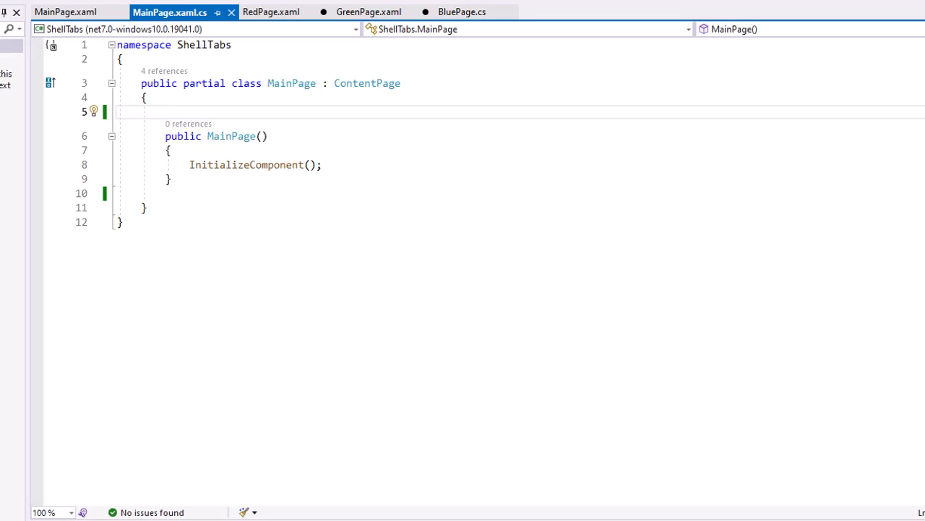
- Bring up RedPage.xaml with its red background and centred white bold label
left_click(271, 11)
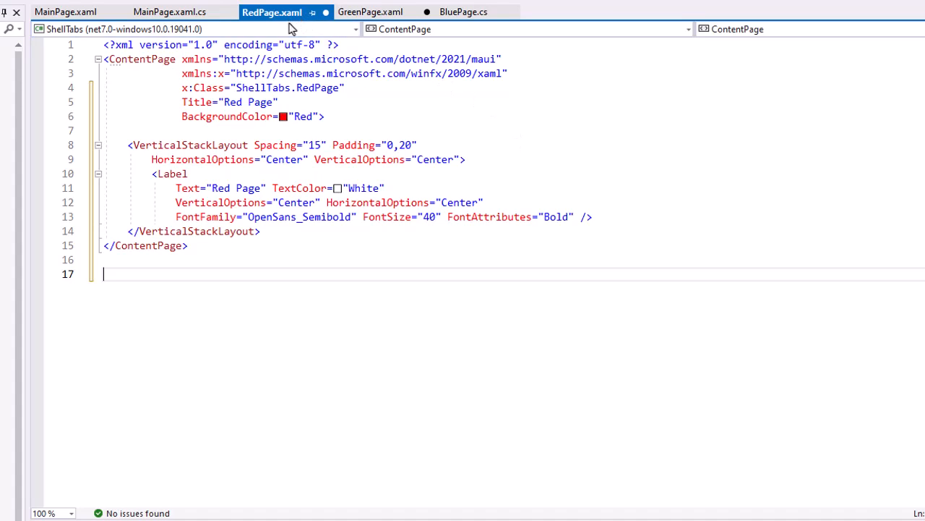
mouse_move(524, 95)
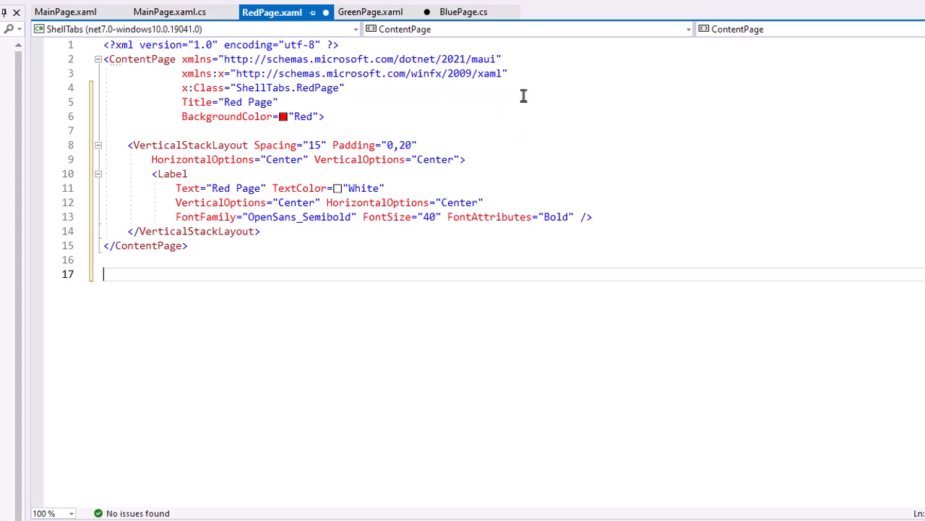
mouse_move(295, 107)
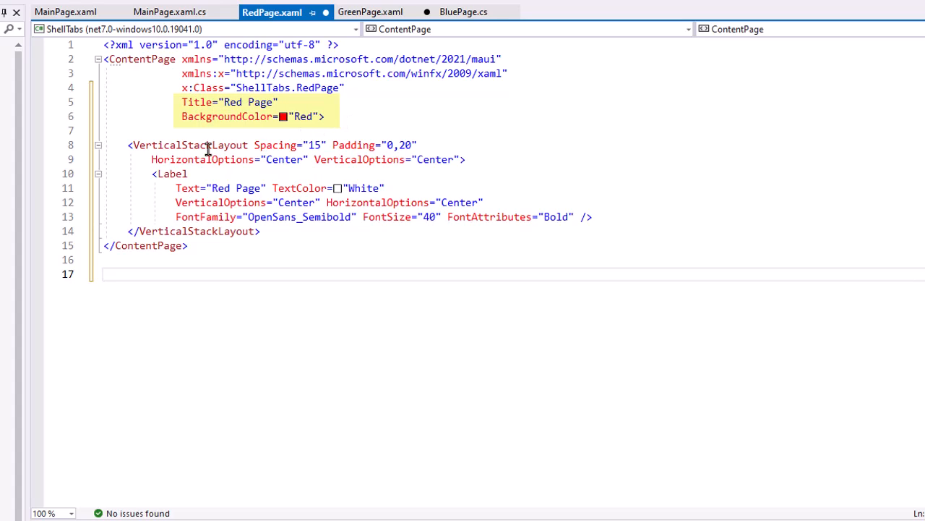
mouse_move(365, 171)
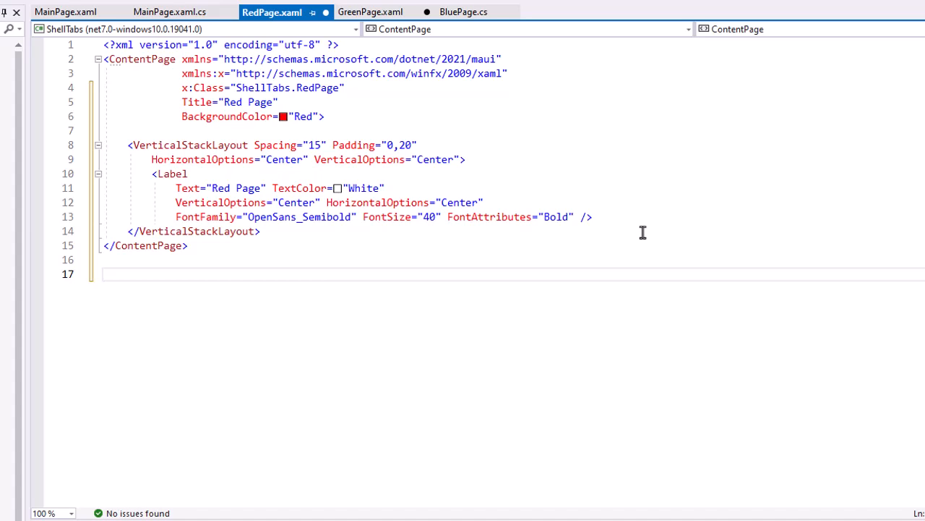
left_click(104, 273)
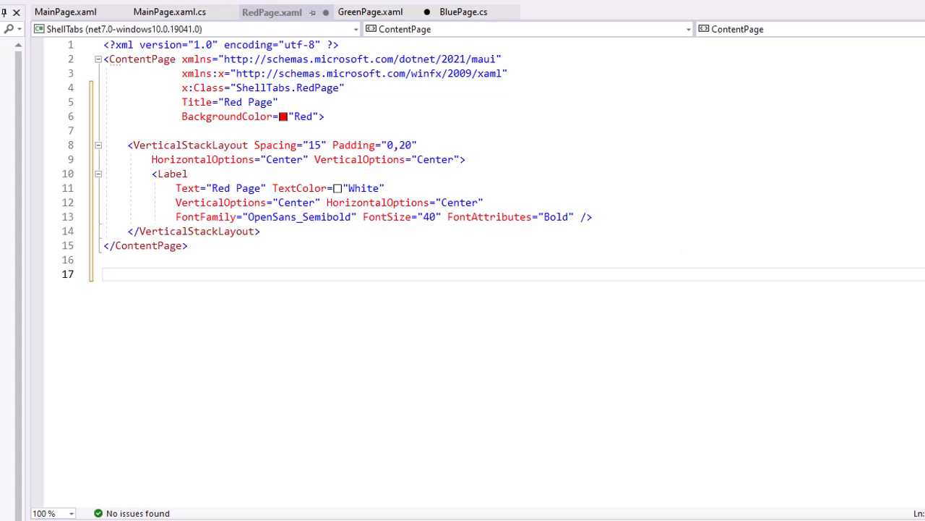
- View GreenPage.xaml's DarkGreen markup, then BluePage.cs built entirely in C#
left_click(370, 12)
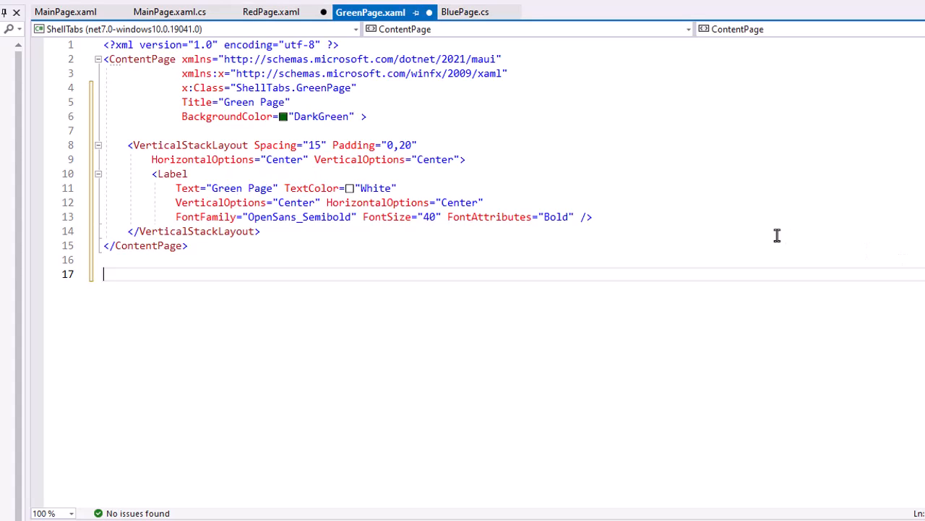
mouse_move(500, 113)
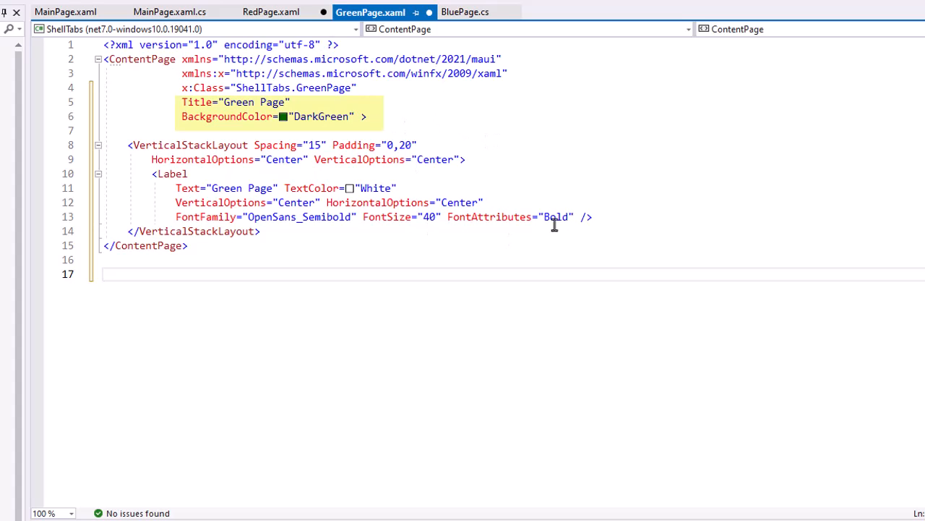
mouse_move(329, 115)
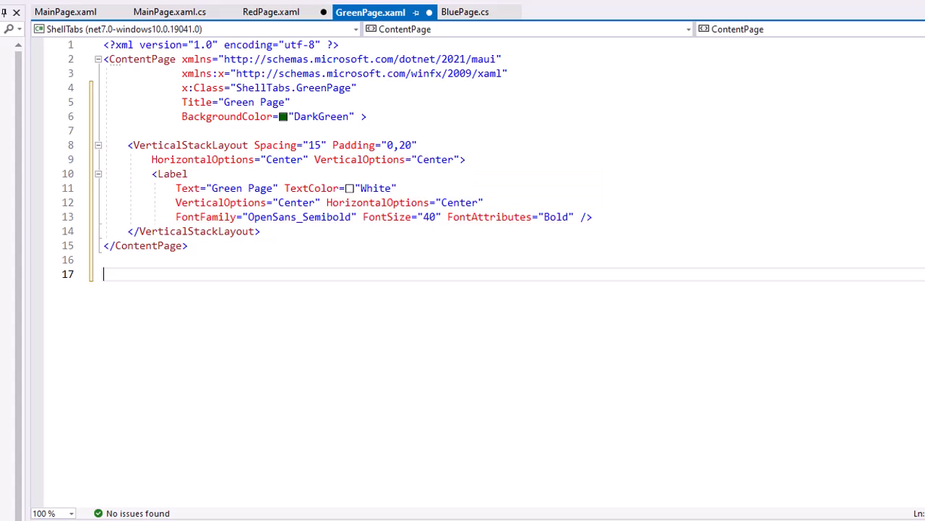
left_click(466, 11)
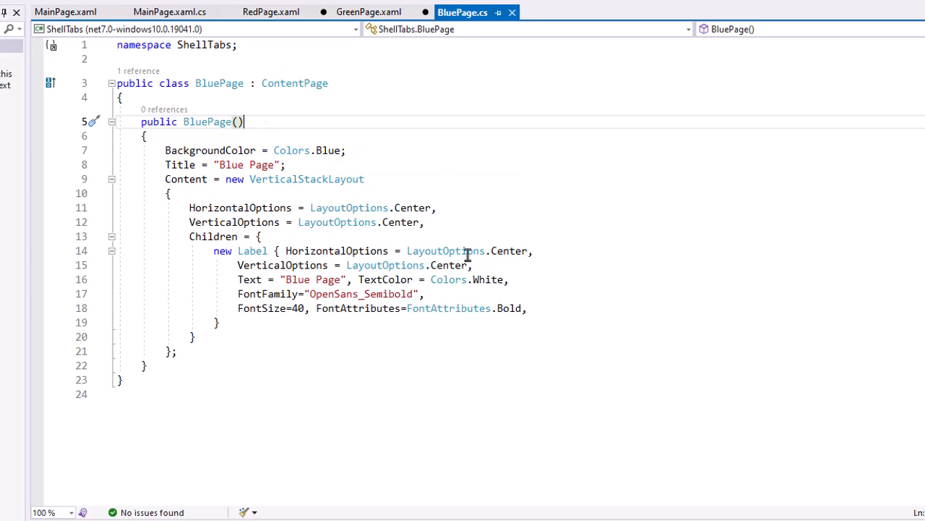
left_click_drag(211, 252, 527, 308)
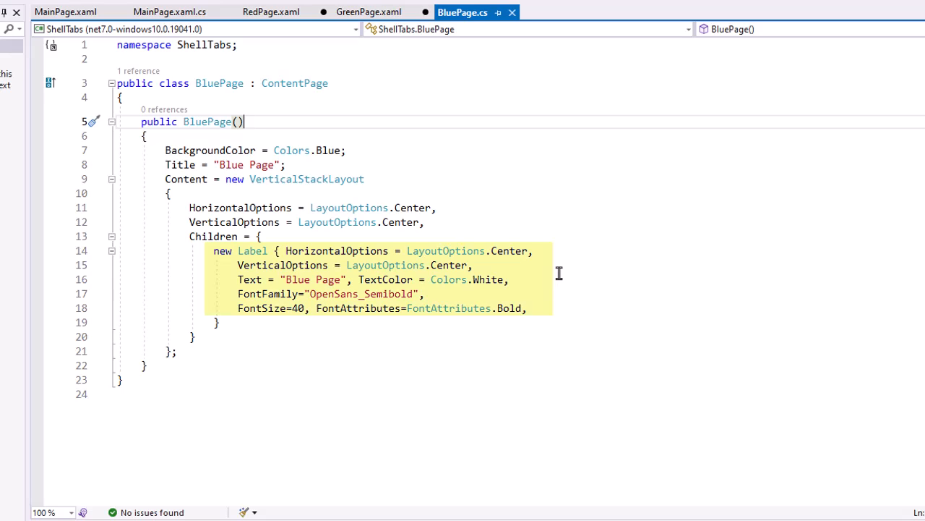
mouse_move(503, 289)
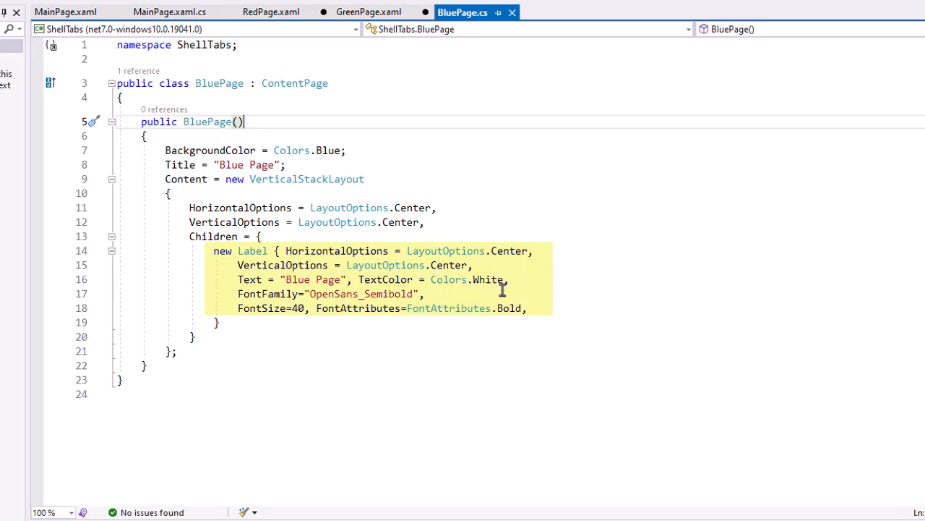
mouse_move(297, 327)
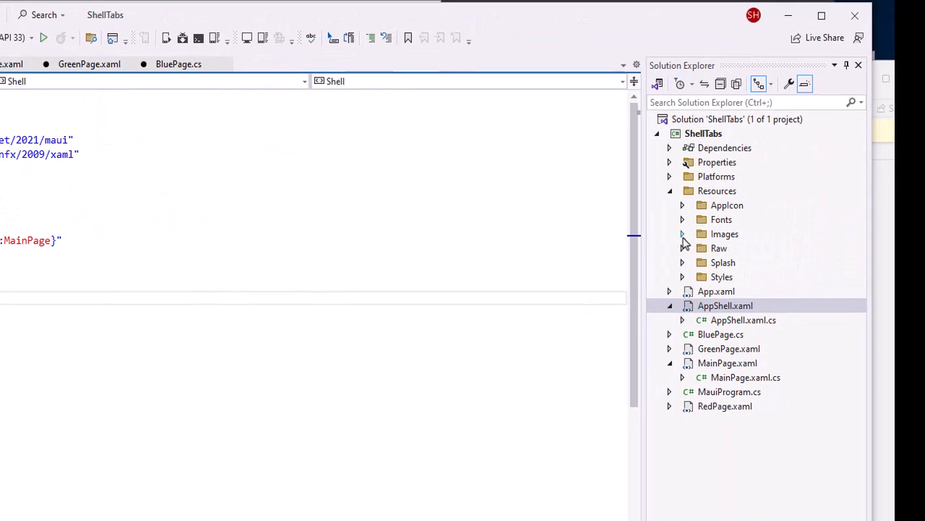
- Expand the Images resource folder listing home24_sfh.png and the target24 icons
left_click(682, 235)
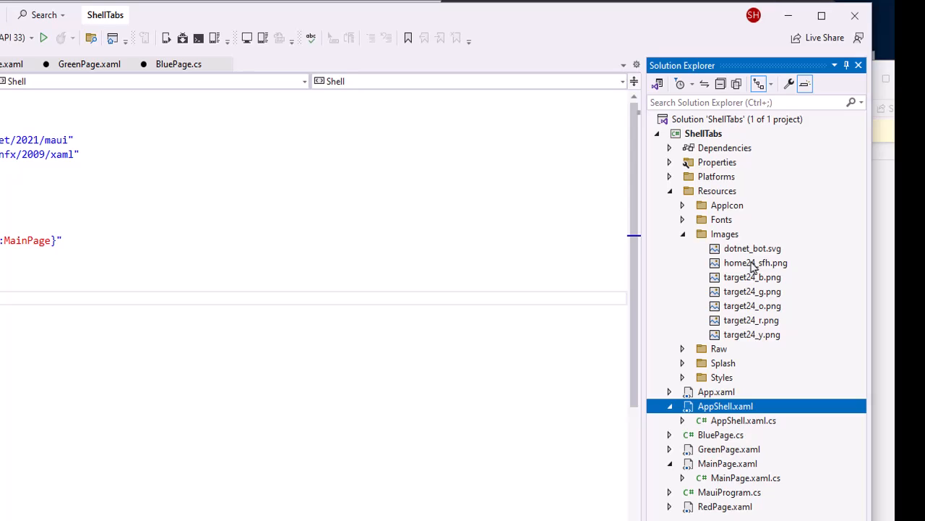
mouse_move(765, 282)
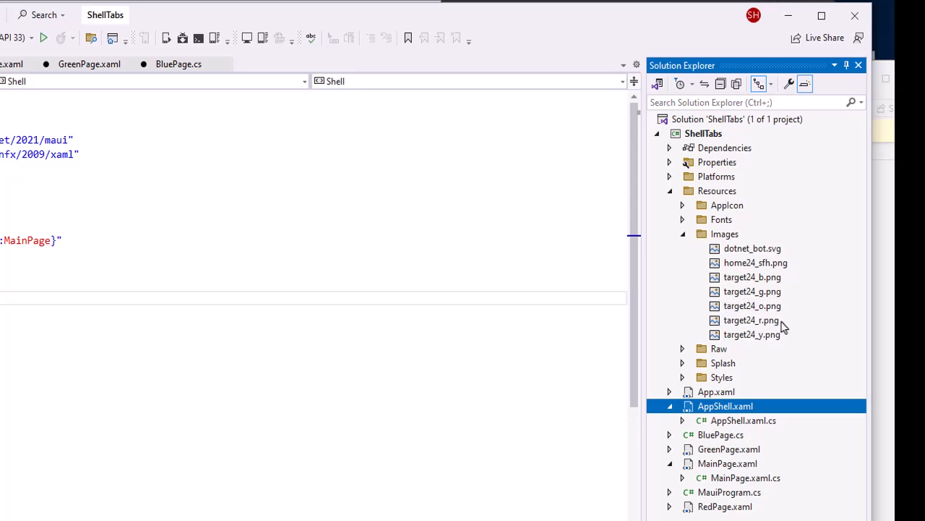
mouse_move(759, 280)
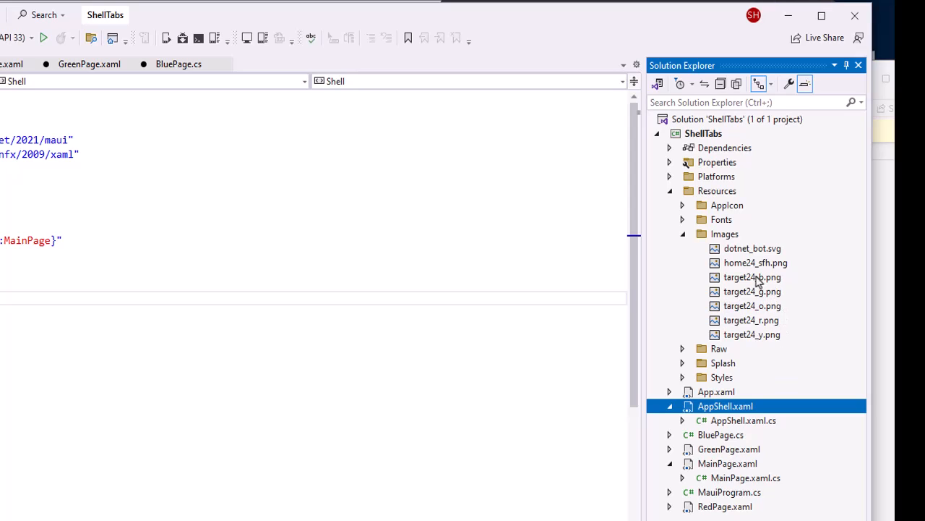
mouse_move(769, 281)
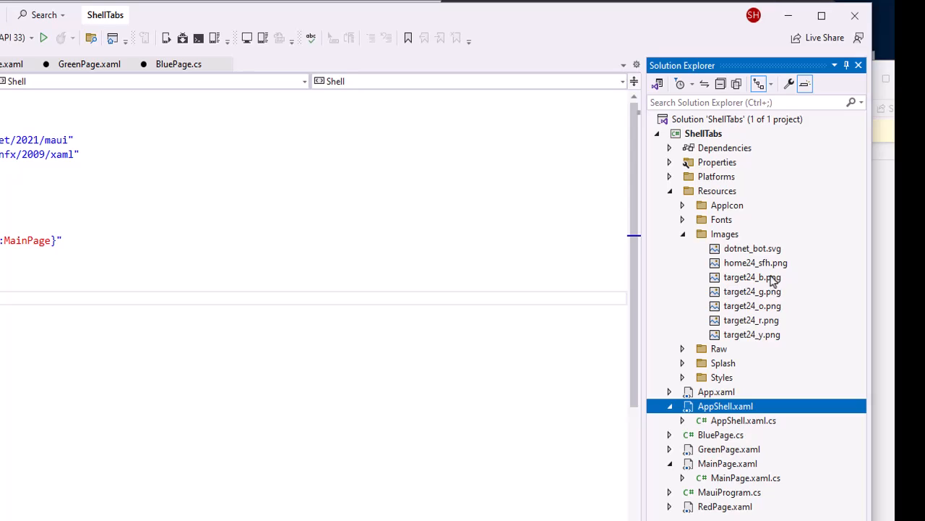
mouse_move(774, 327)
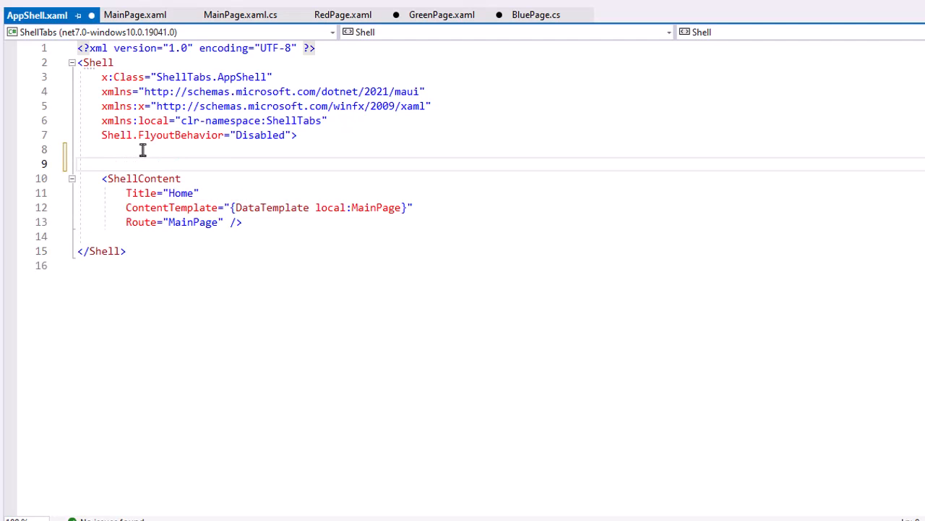
- Write a TabBar Tab with Title Home and Icon home24_sfh.png around the Home ShellContent
type("TabBar>")
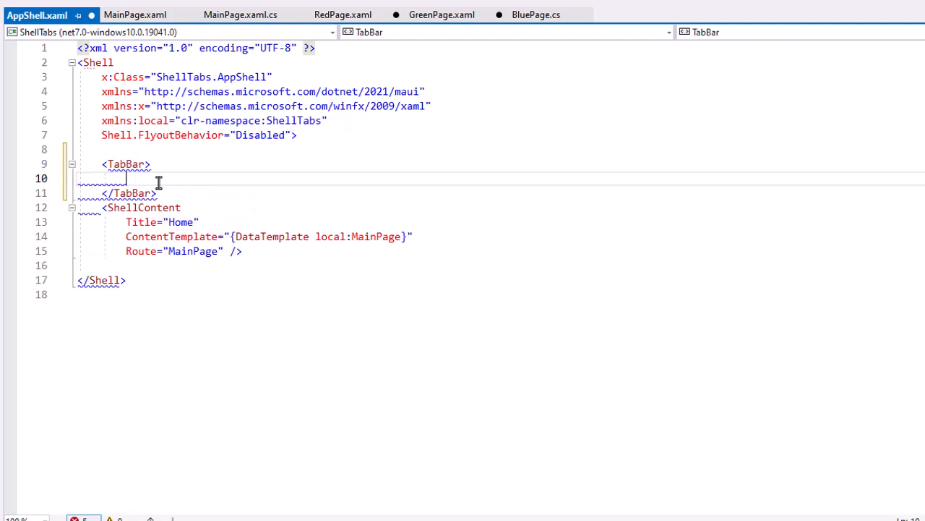
type("<Tab Title=\"")
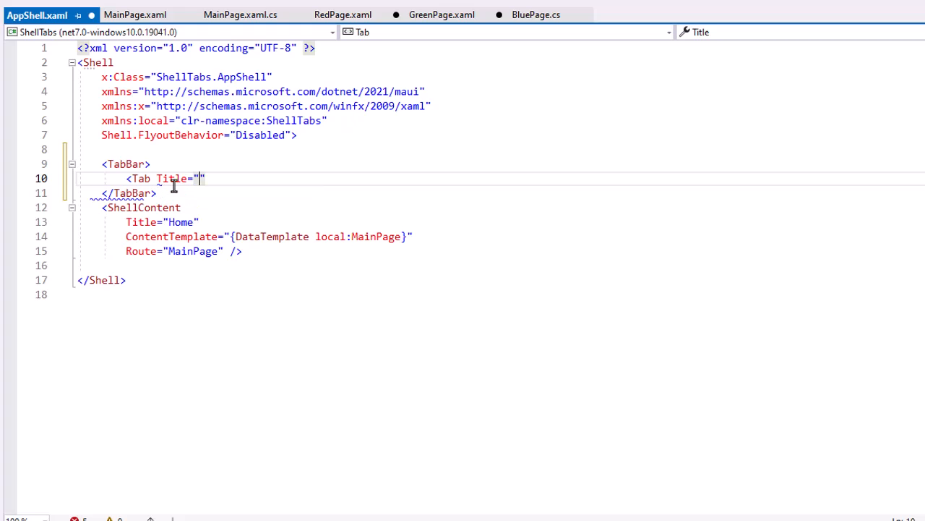
type("H")
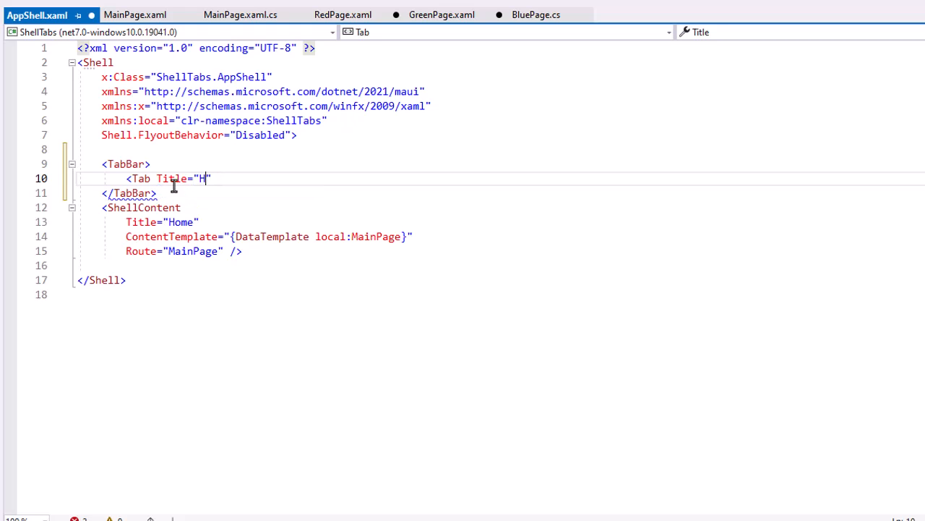
type("ome")
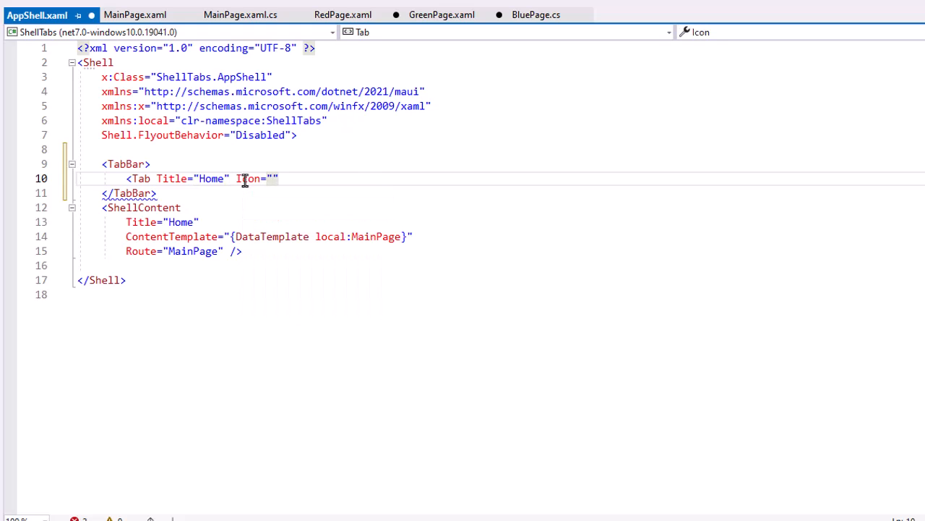
mouse_move(900, 228)
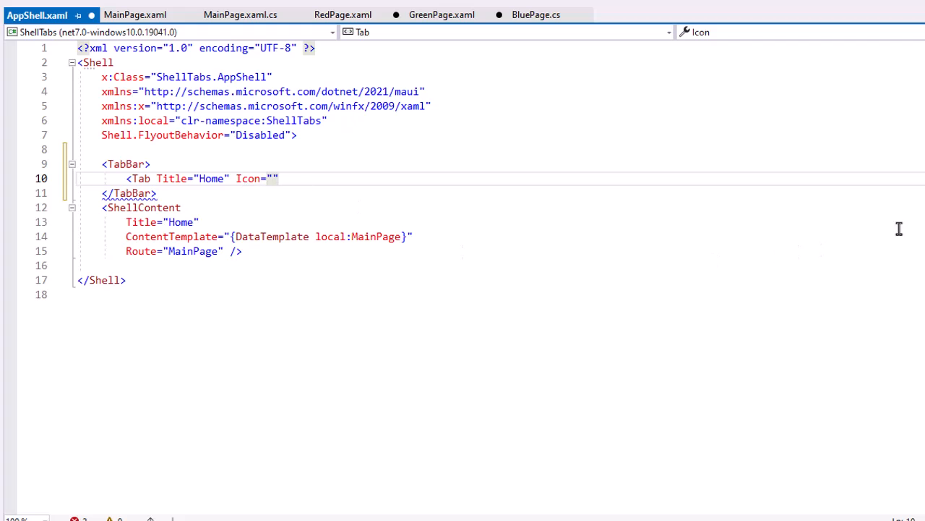
mouse_move(295, 200)
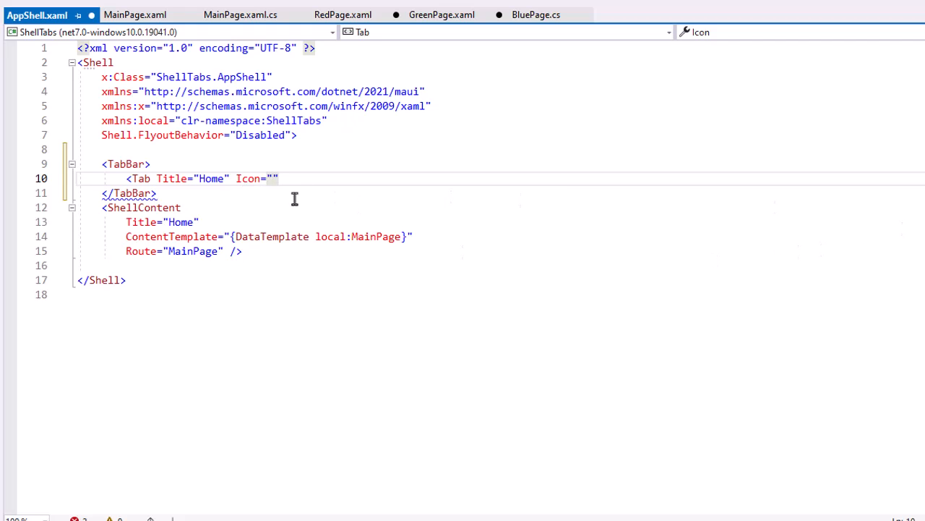
type("home24_")
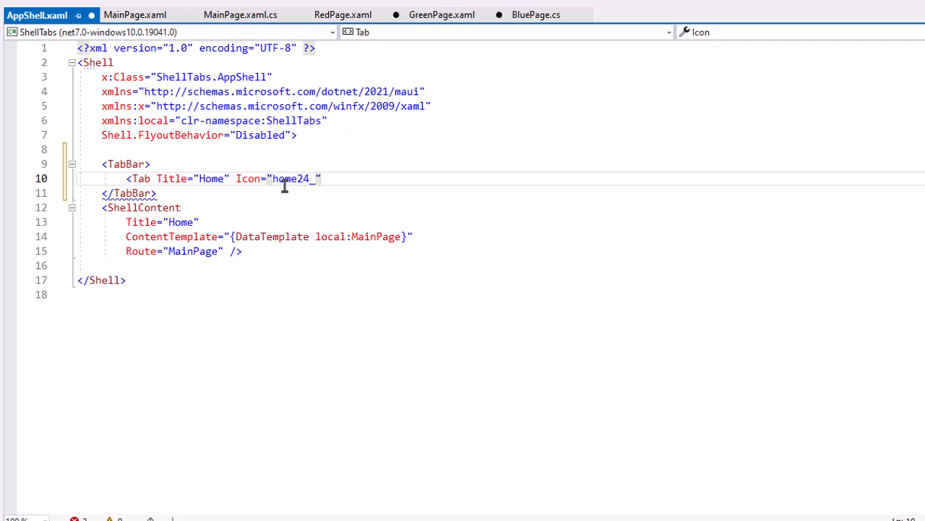
type("sfh.p")
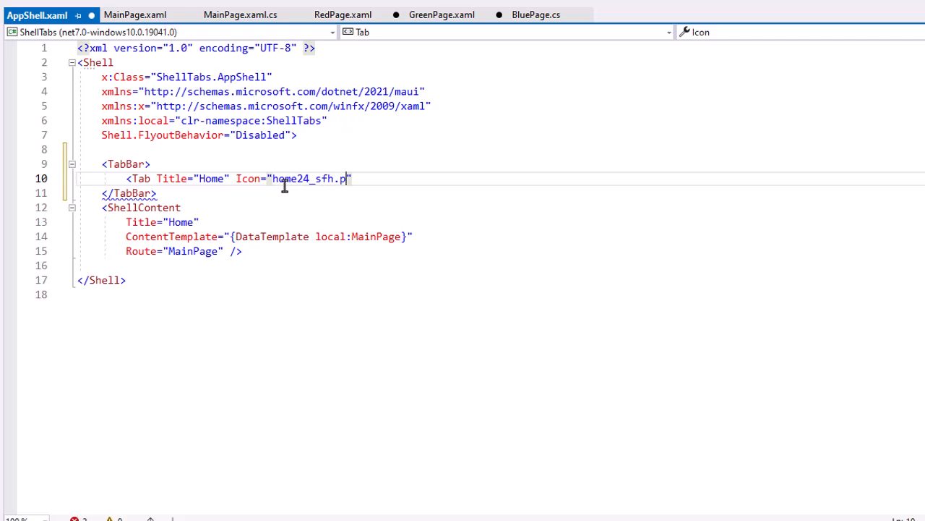
type("ng")
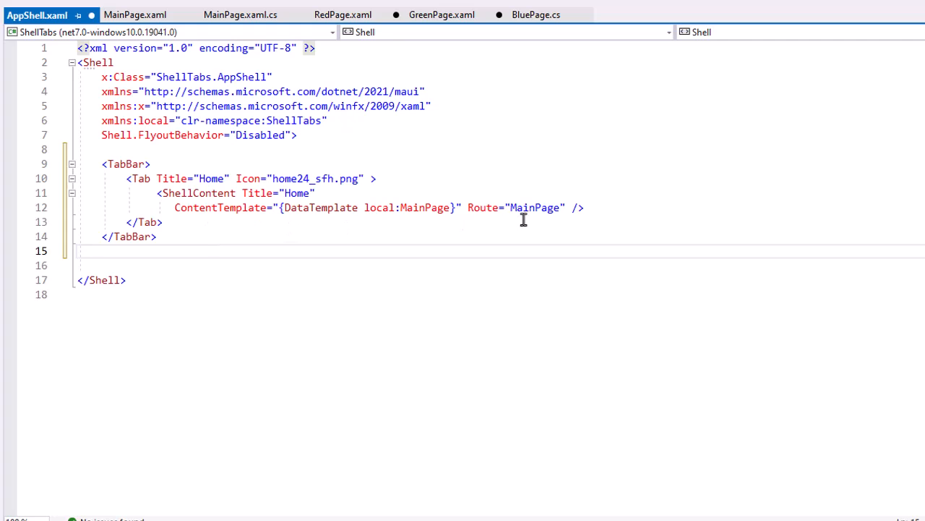
mouse_move(538, 208)
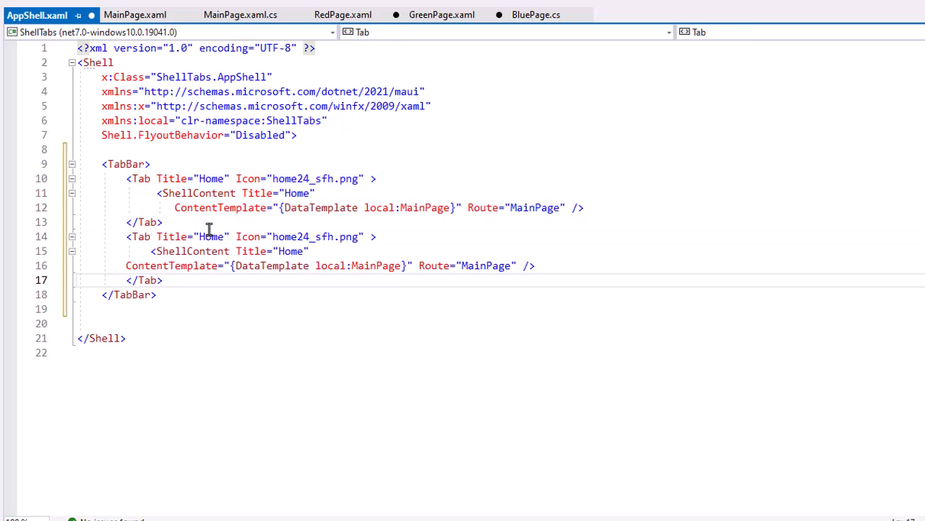
- Change the copied tab's icon to target24_r.png and its title to Red Page
double_click(212, 237)
type("Red Pag")
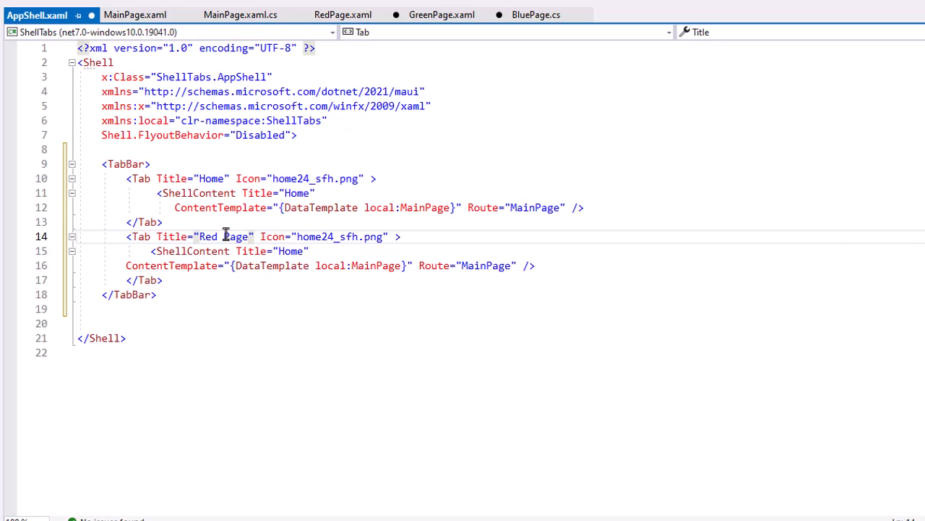
double_click(325, 238)
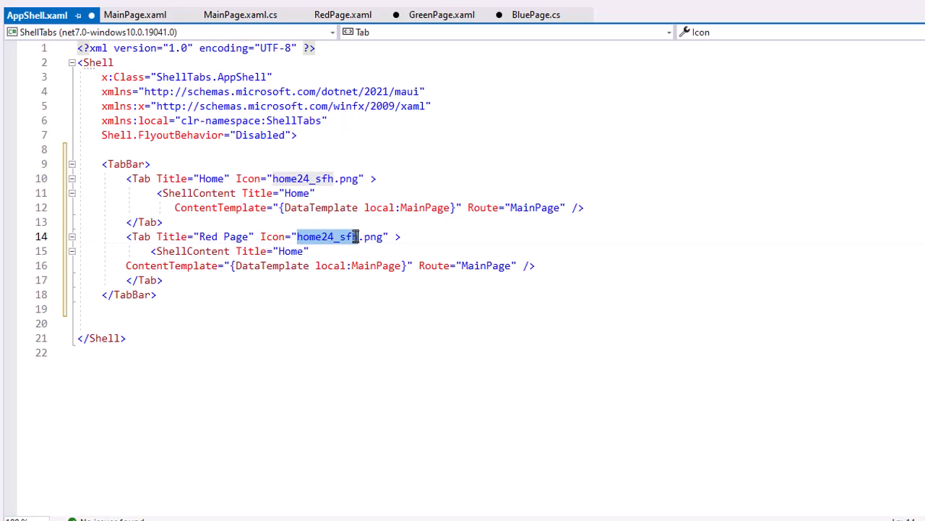
type("target")
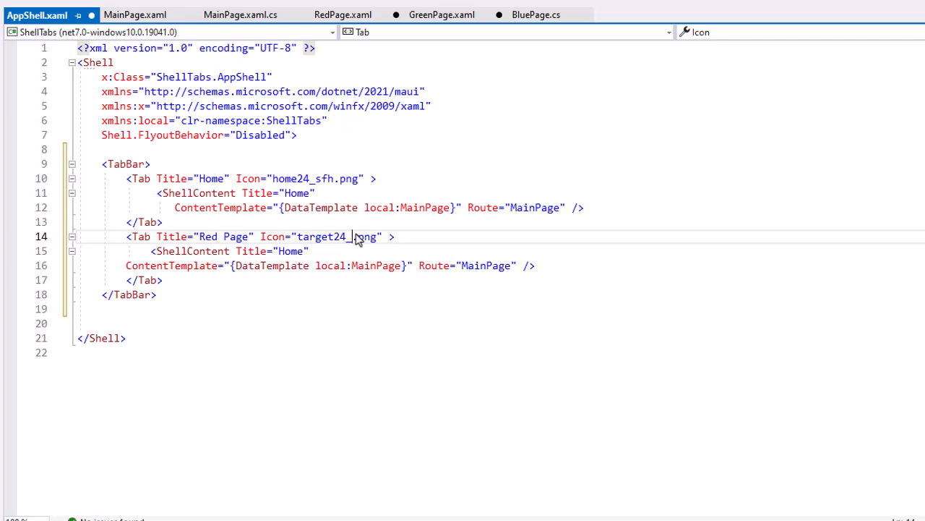
type("r")
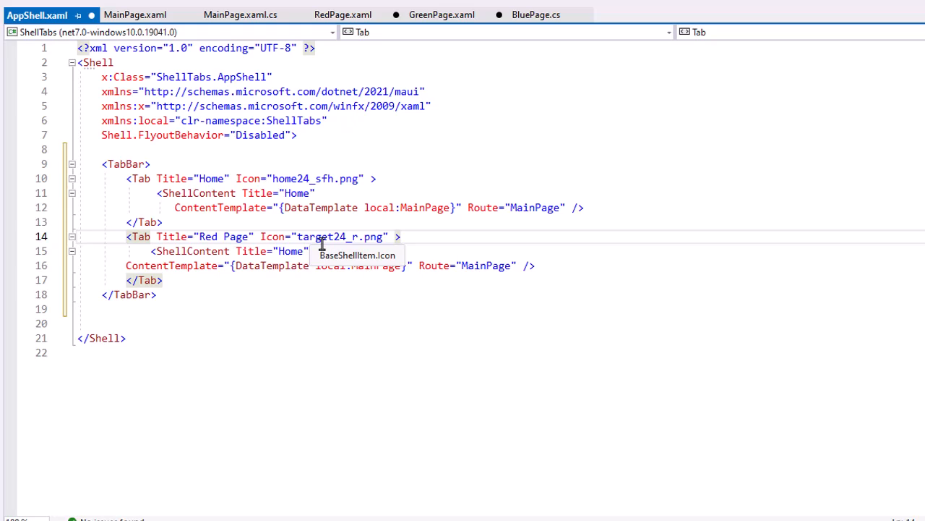
left_click(402, 237)
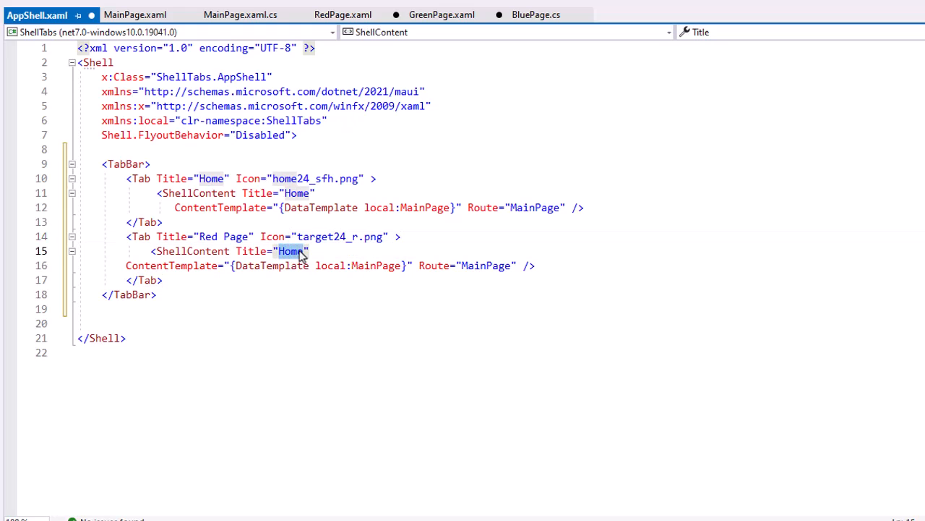
type("Red Pag")
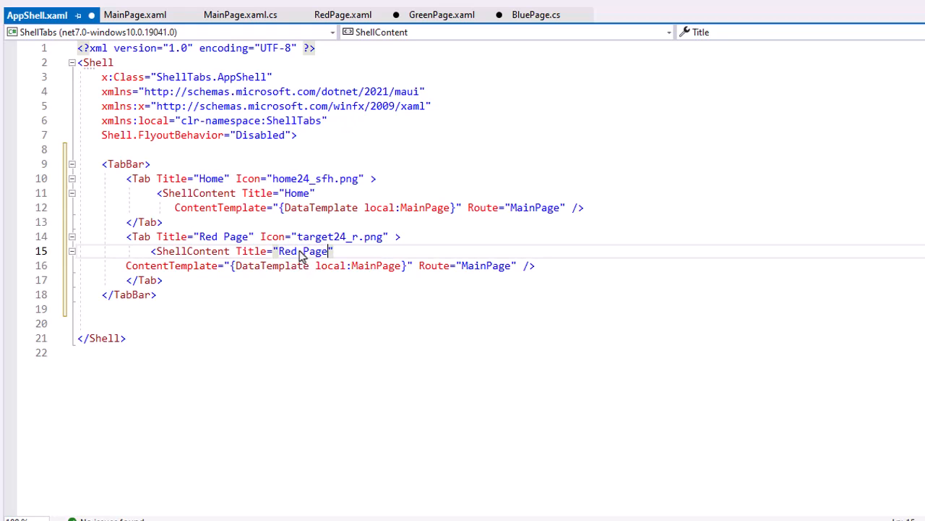
- Point the tab's template and route at RedPage, then select the whole Red Page block
double_click(376, 266)
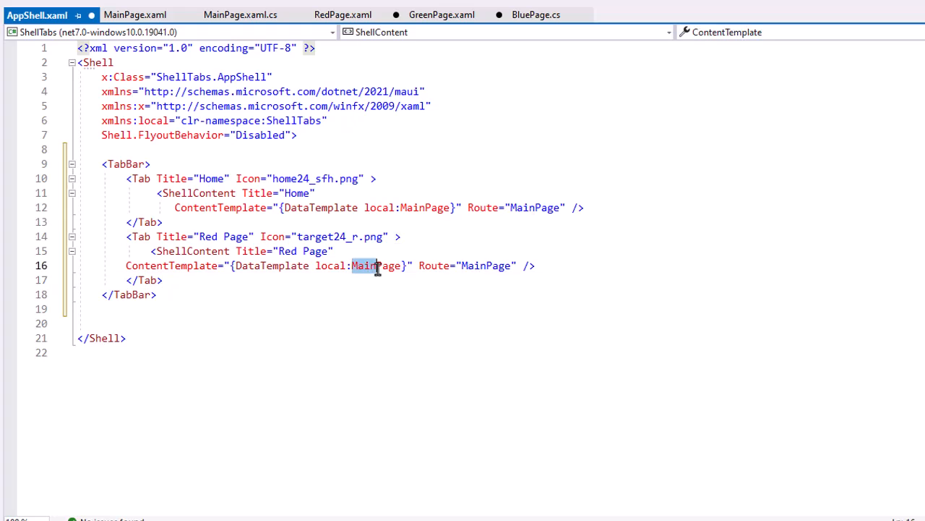
mouse_move(382, 266)
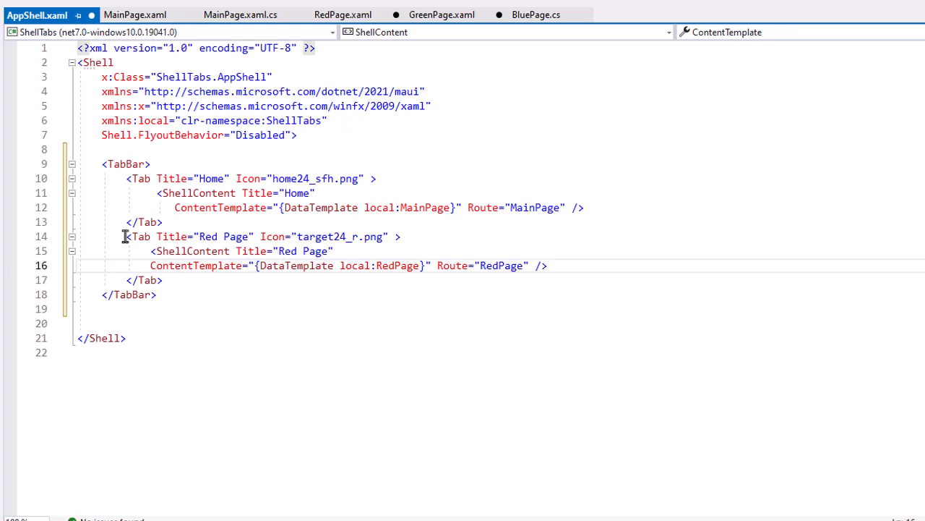
left_click_drag(126, 237, 164, 281)
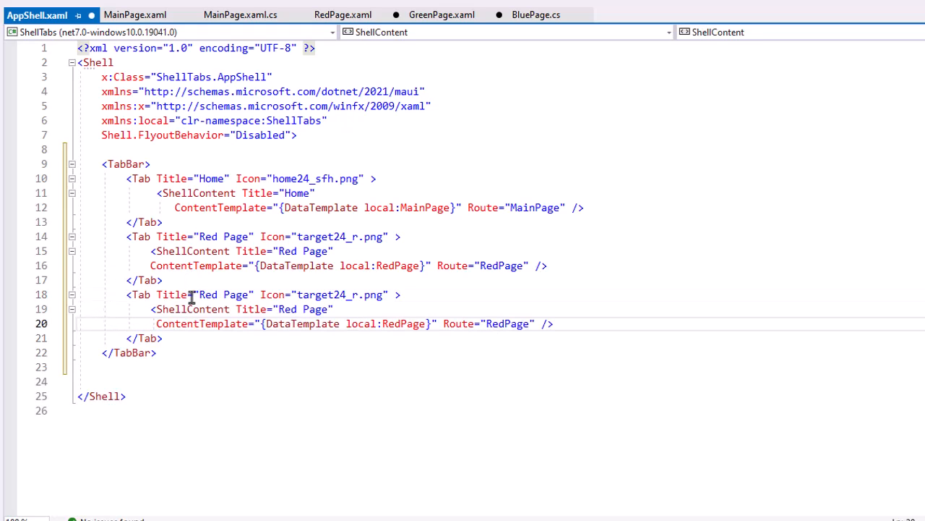
- Turn the third tab into Green Page with target24_g.png, GreenPage template and GreenPage route
type("Green")
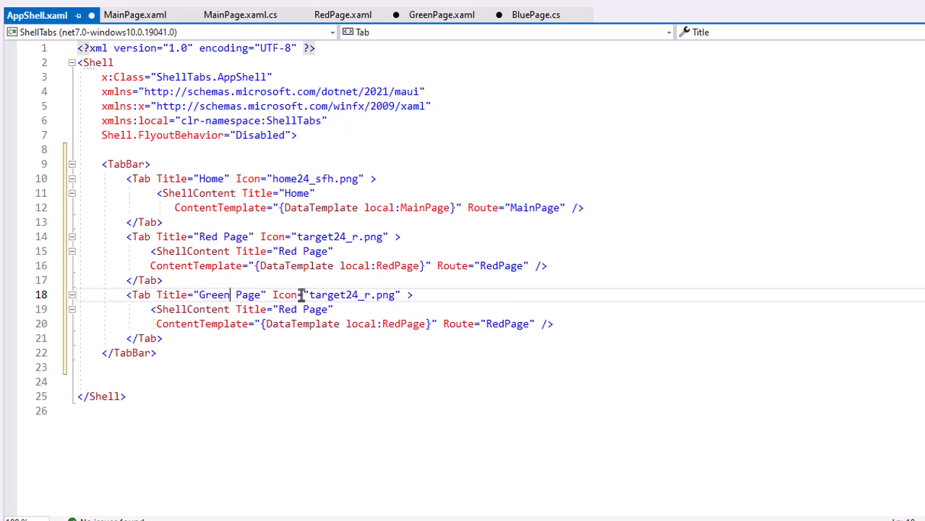
double_click(286, 310)
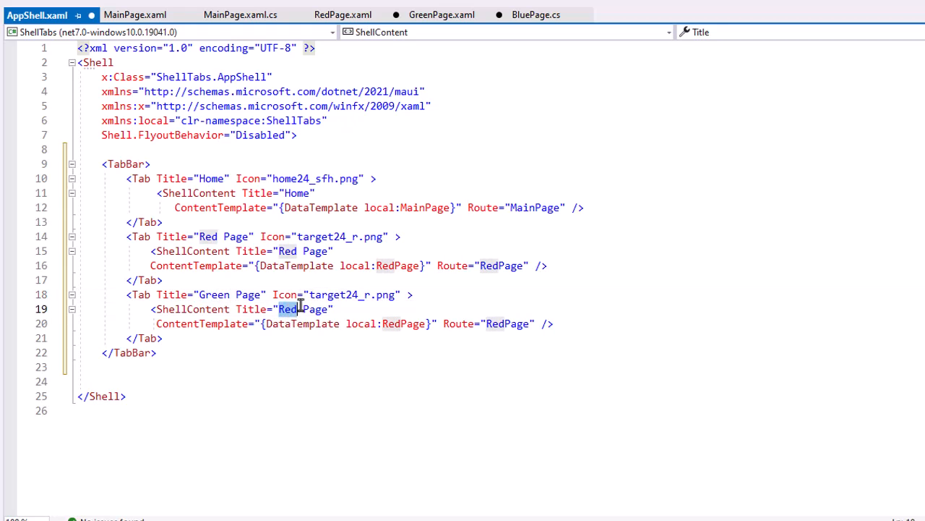
type("Green Page")
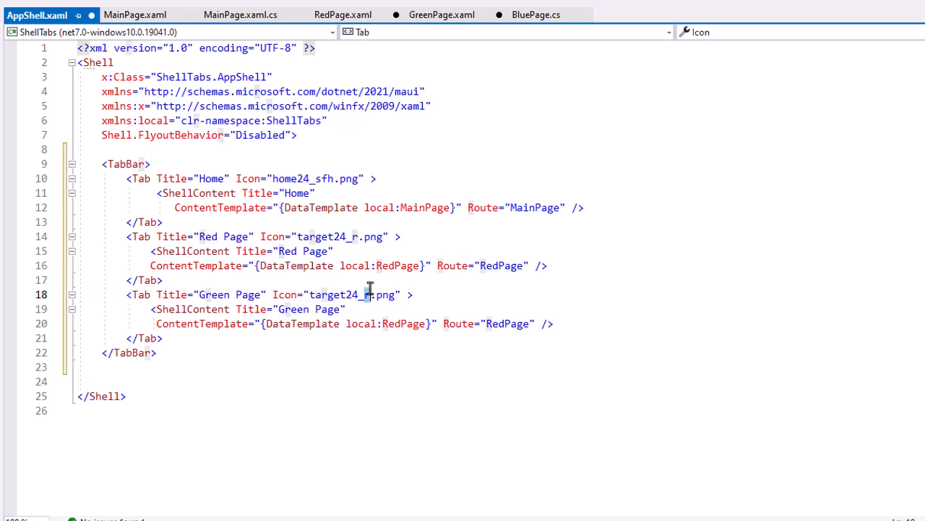
mouse_move(426, 300)
type("g")
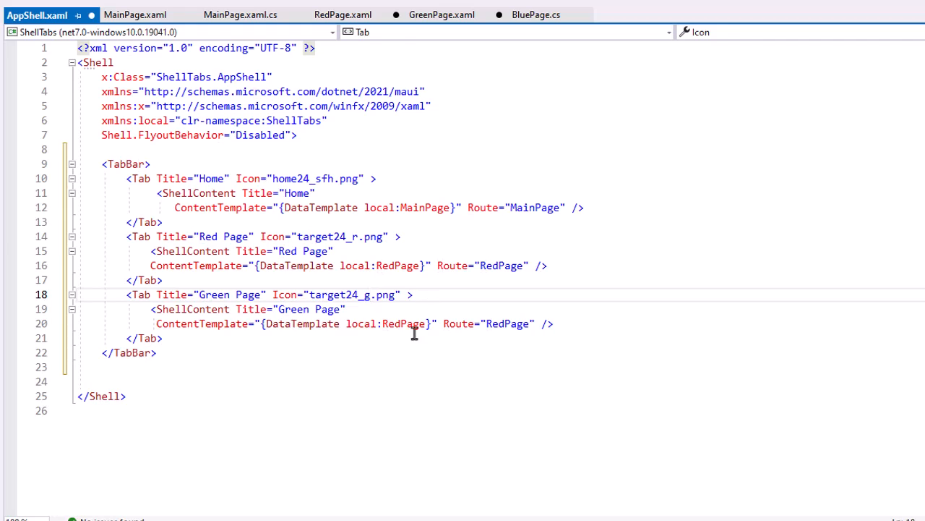
double_click(392, 324)
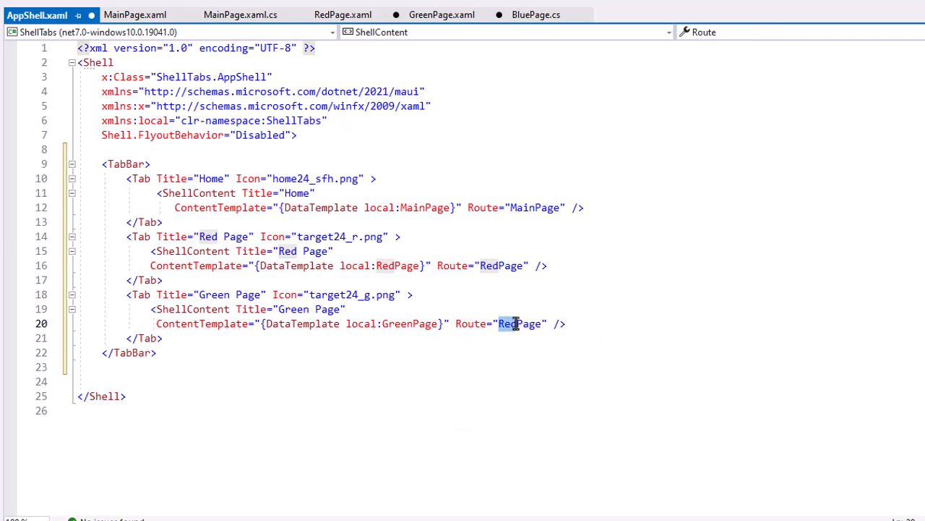
type("GreenPage")
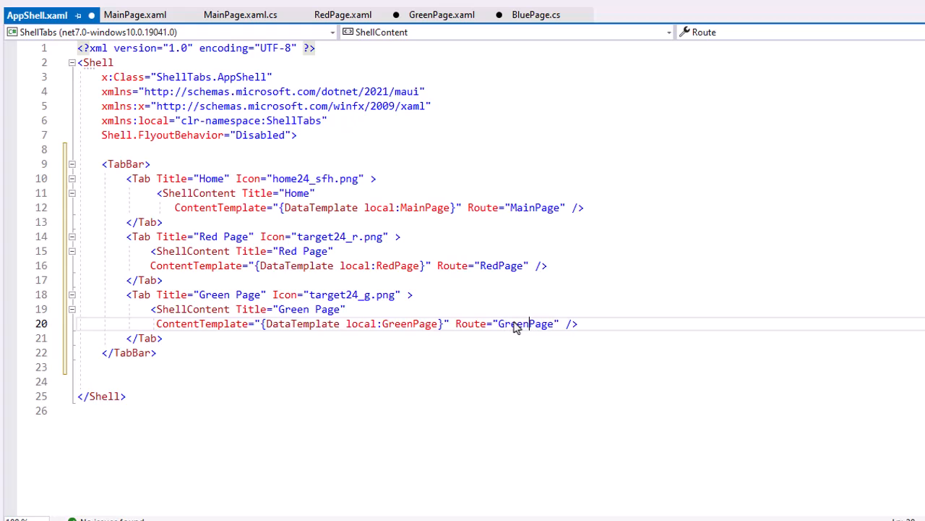
left_click(578, 323)
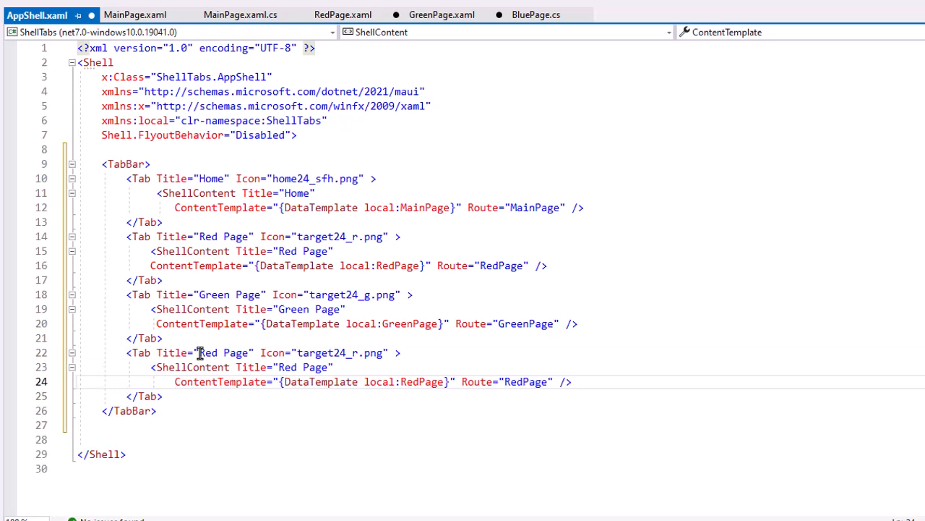
- Turn the pasted tab into Blue Page with target24_b.png, BluePage template and BluePage route
double_click(208, 353)
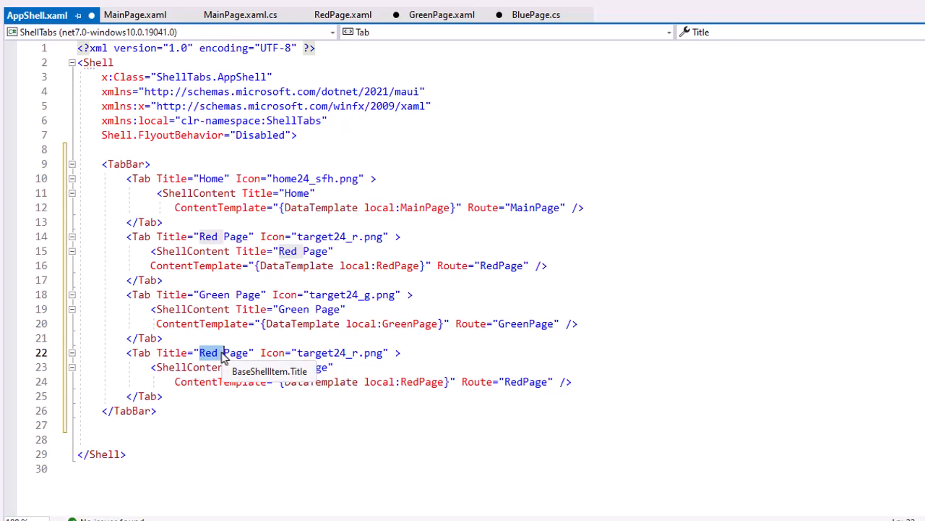
type("Blue")
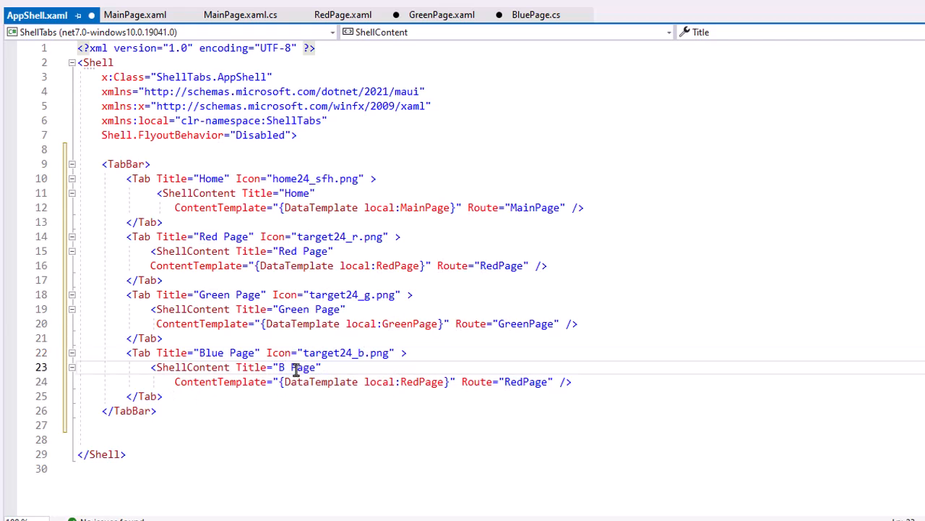
type("lue")
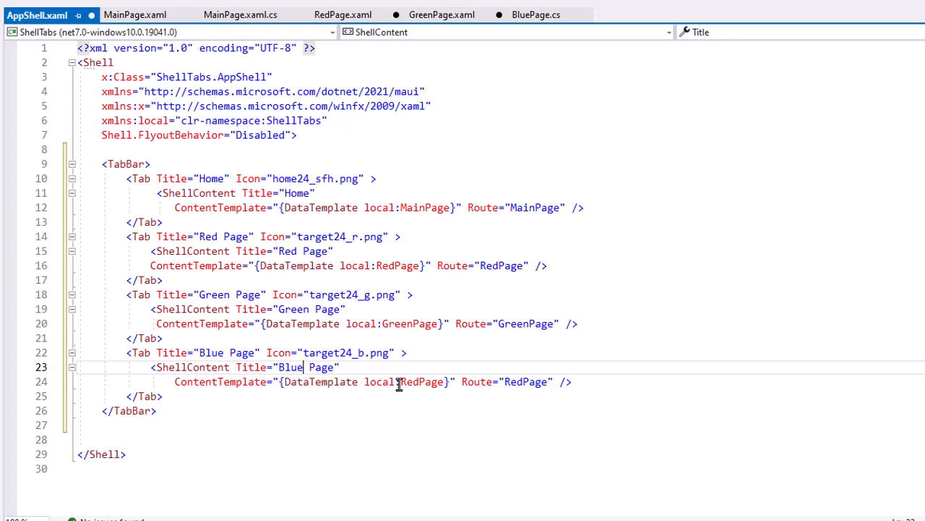
double_click(420, 382)
type("Blu")
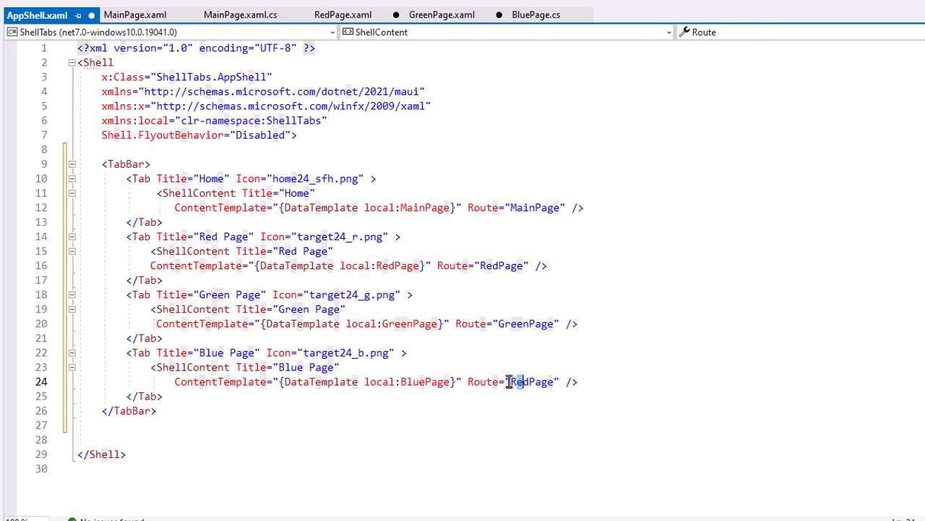
double_click(532, 382)
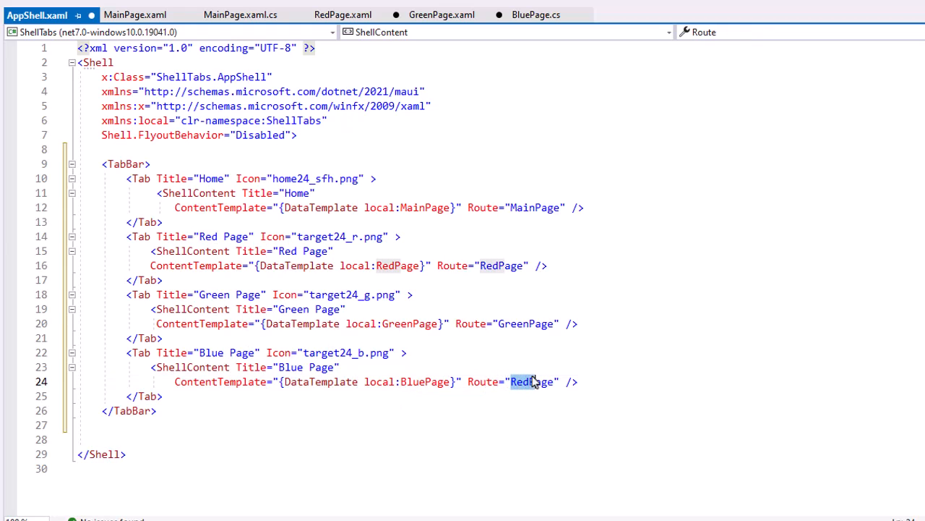
type("BluePage")
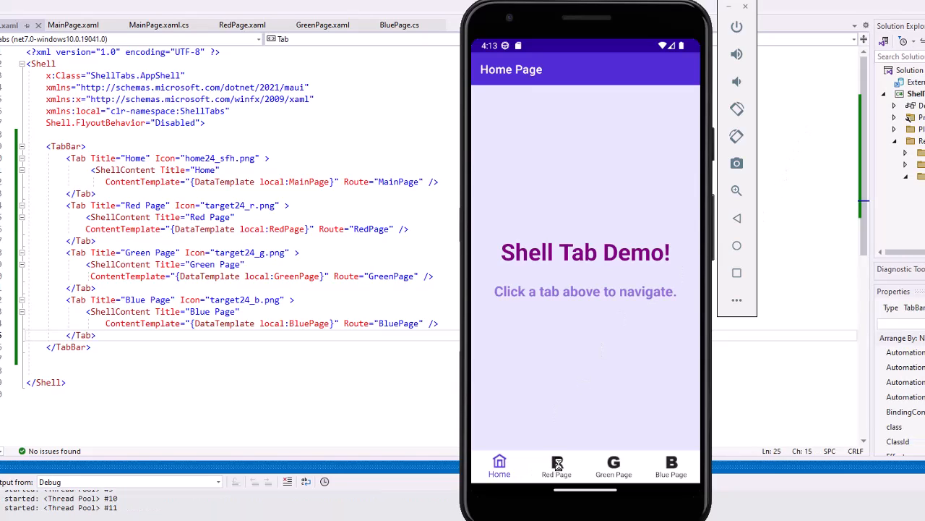
- Tap the Red Page, Green Page and Blue Page tabs to see each coloured page
left_click(557, 465)
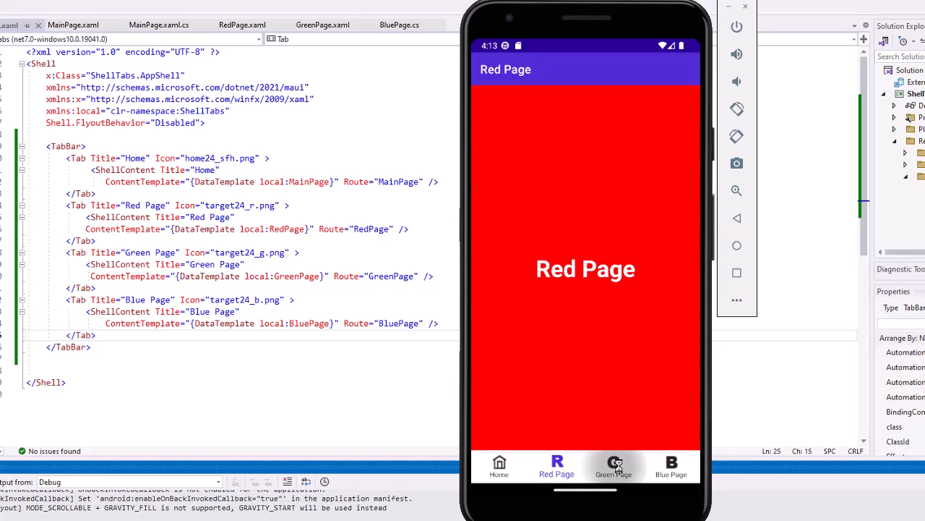
left_click(671, 466)
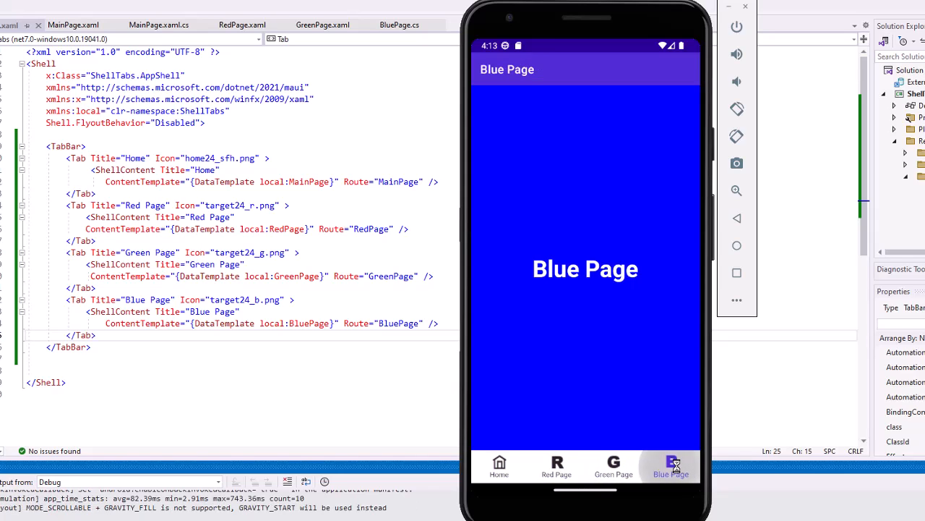
left_click(499, 466)
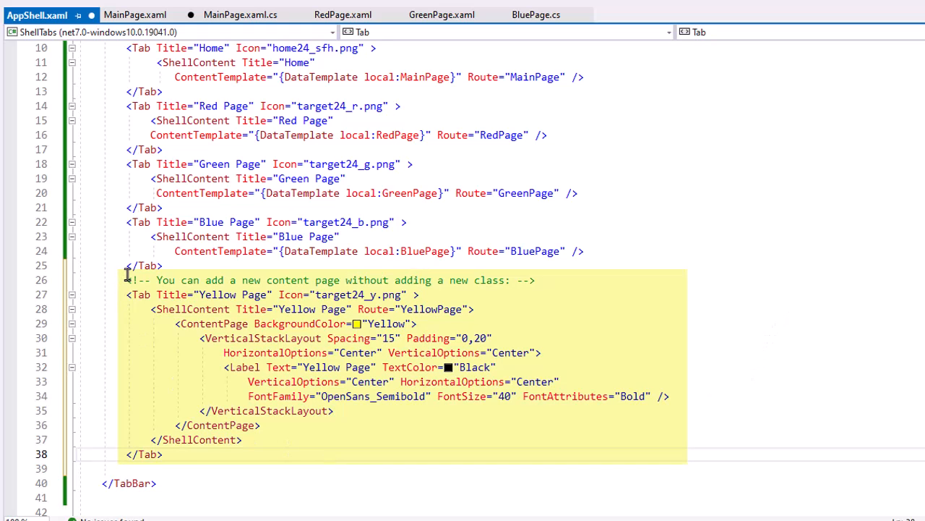
mouse_move(584, 324)
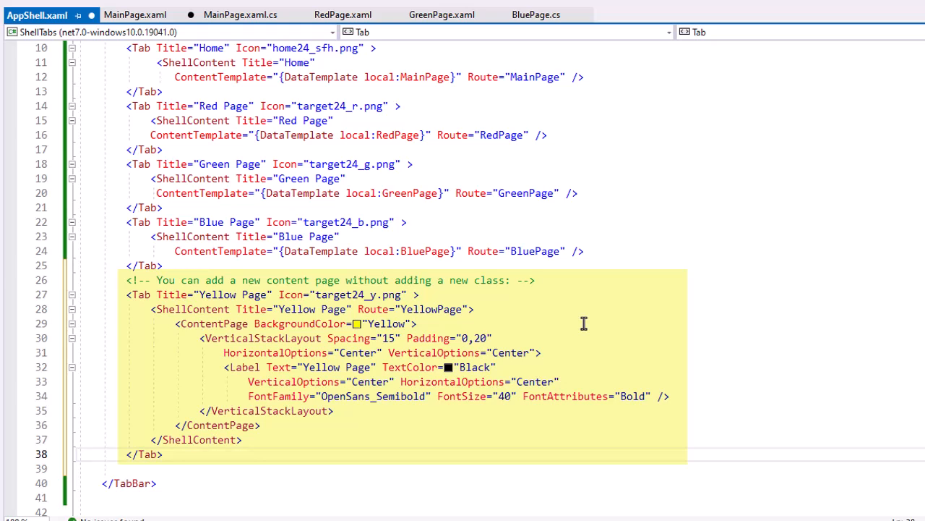
mouse_move(689, 285)
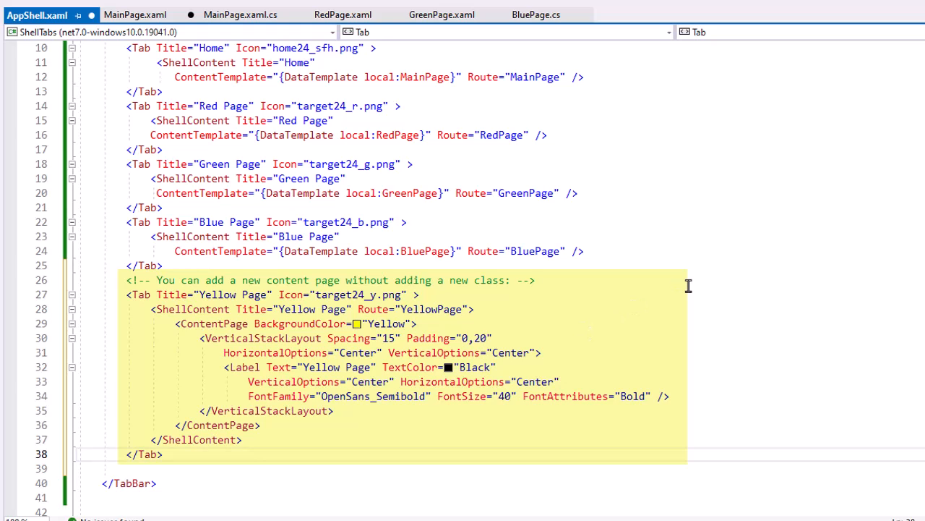
mouse_move(688, 283)
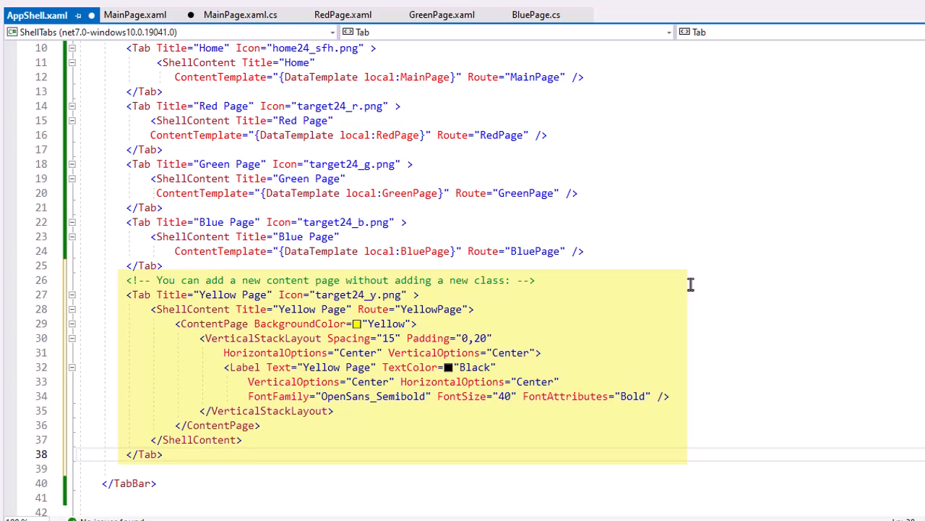
mouse_move(691, 300)
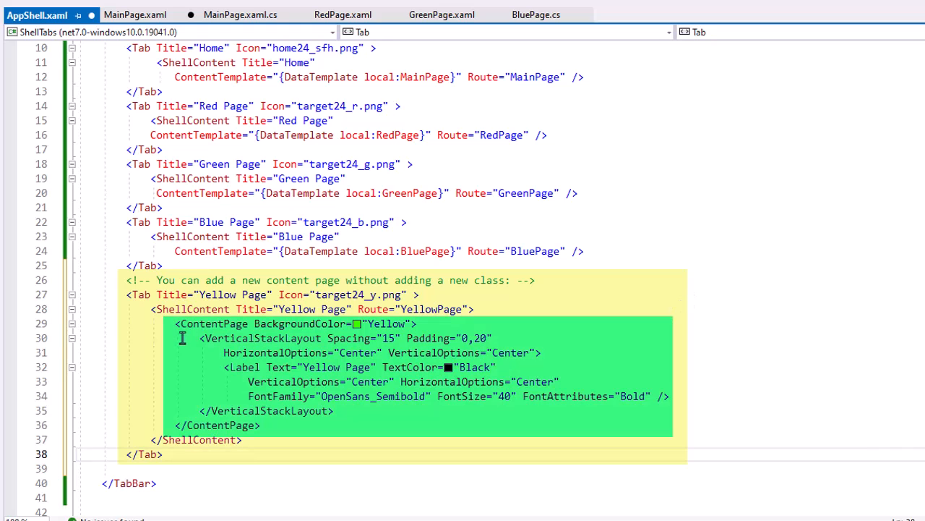
mouse_move(267, 425)
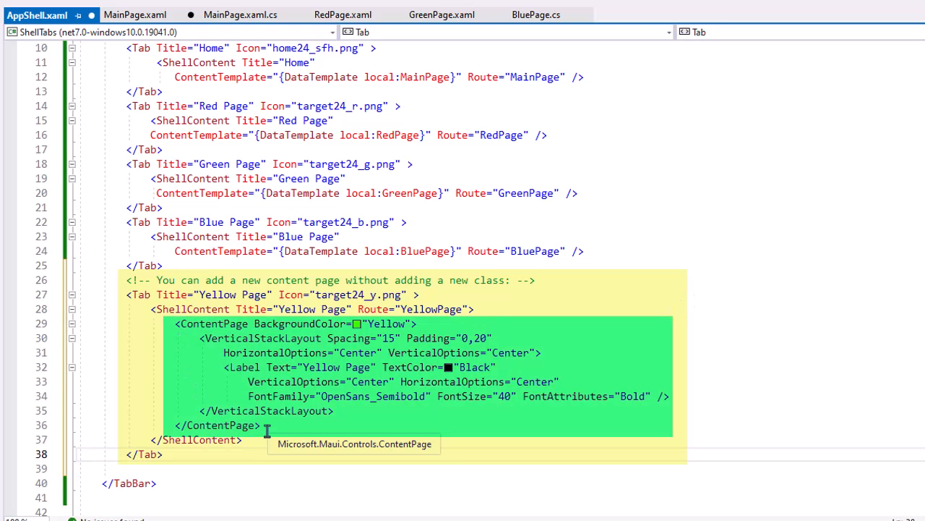
mouse_move(549, 311)
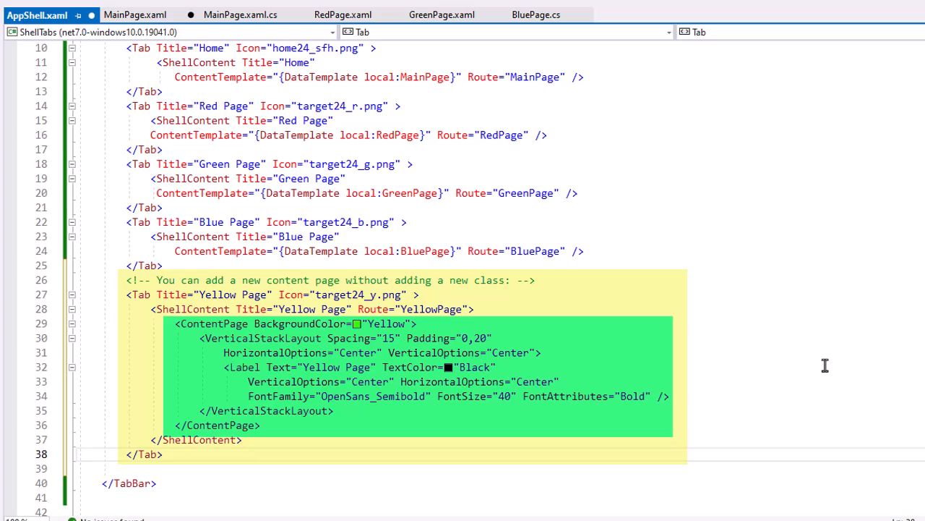
mouse_move(830, 362)
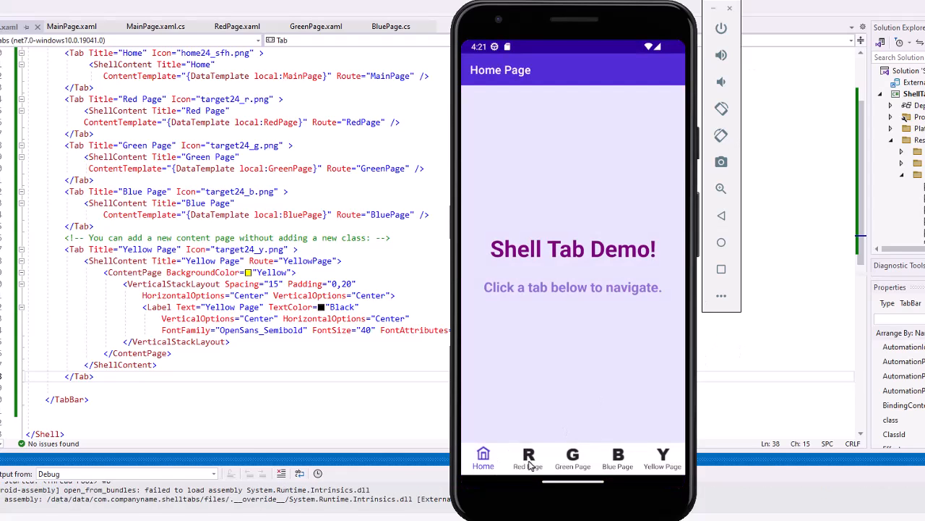
- Tap the Green Page, new Yellow Page and Home tabs to confirm the fifth tab works
left_click(573, 457)
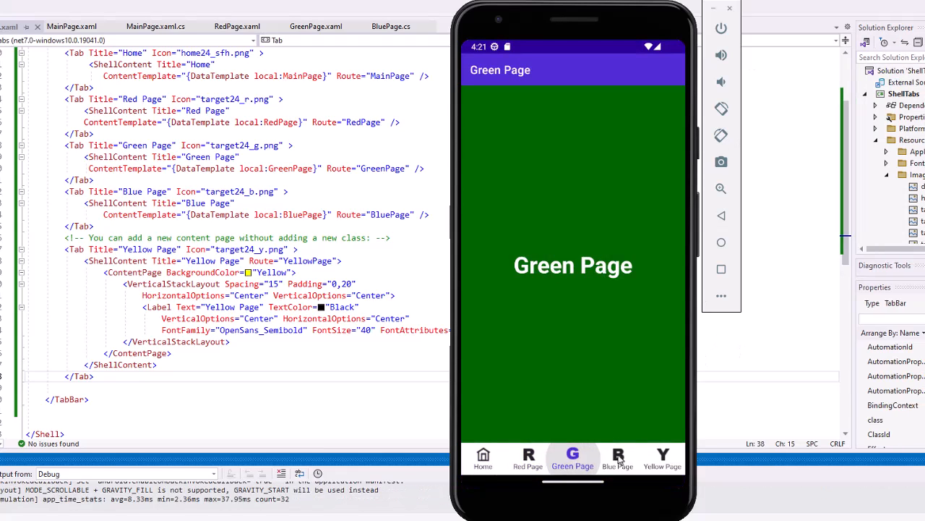
left_click(663, 460)
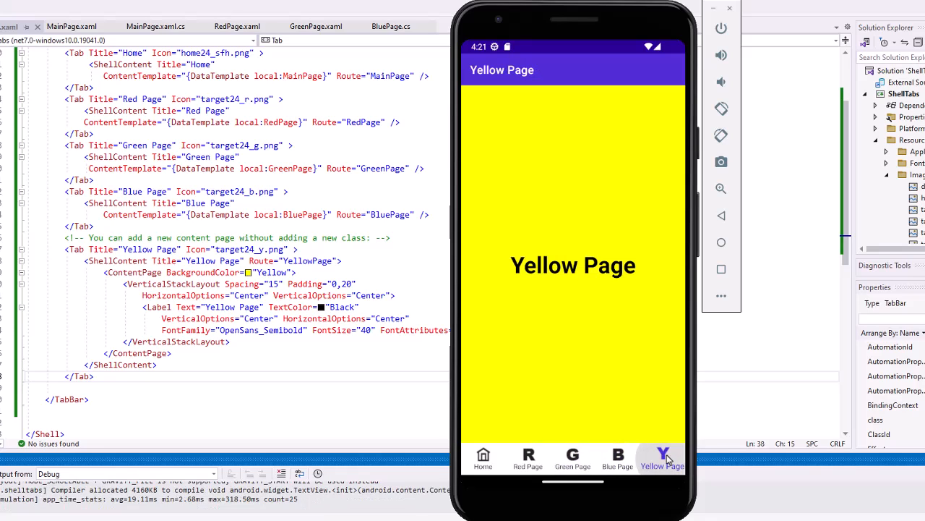
mouse_move(483, 457)
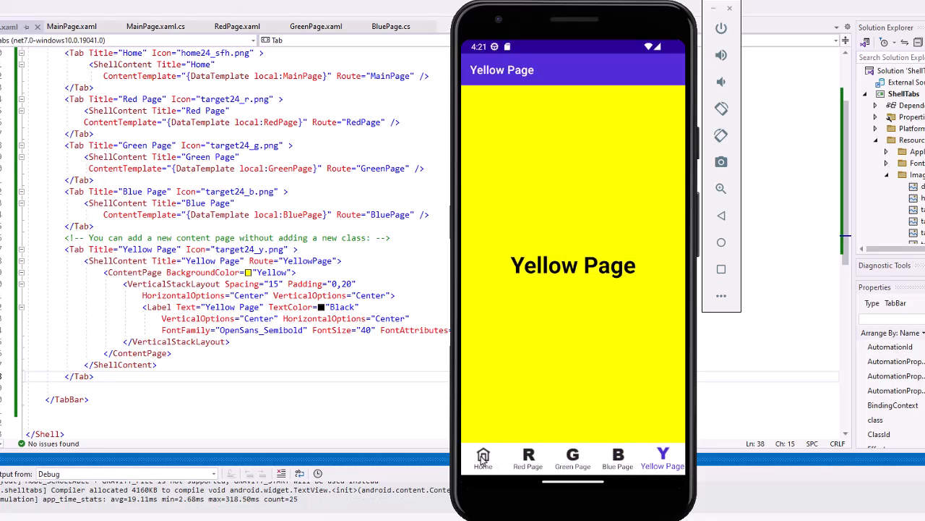
left_click(483, 460)
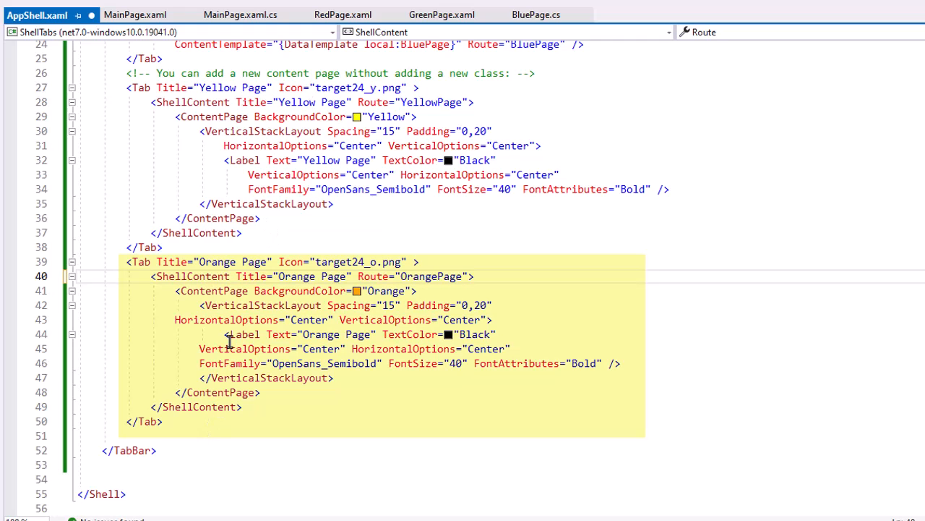
mouse_move(452, 276)
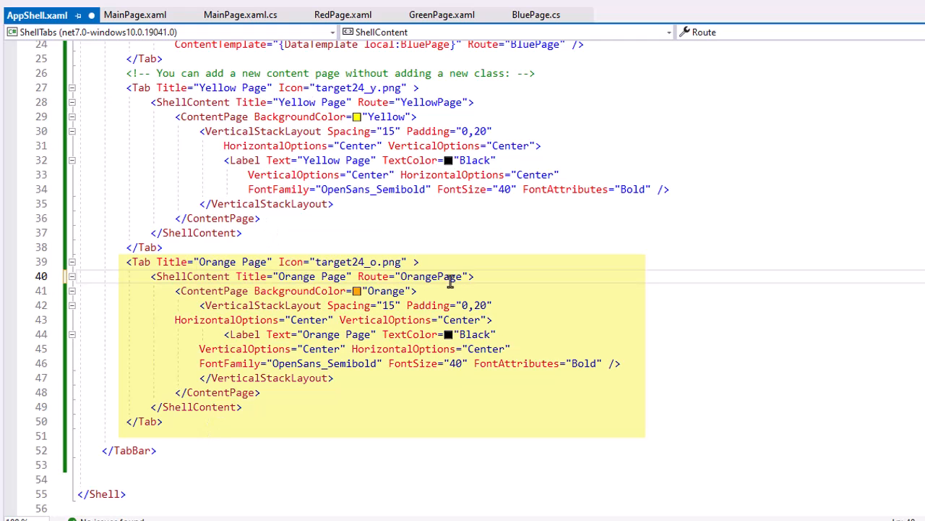
mouse_move(296, 275)
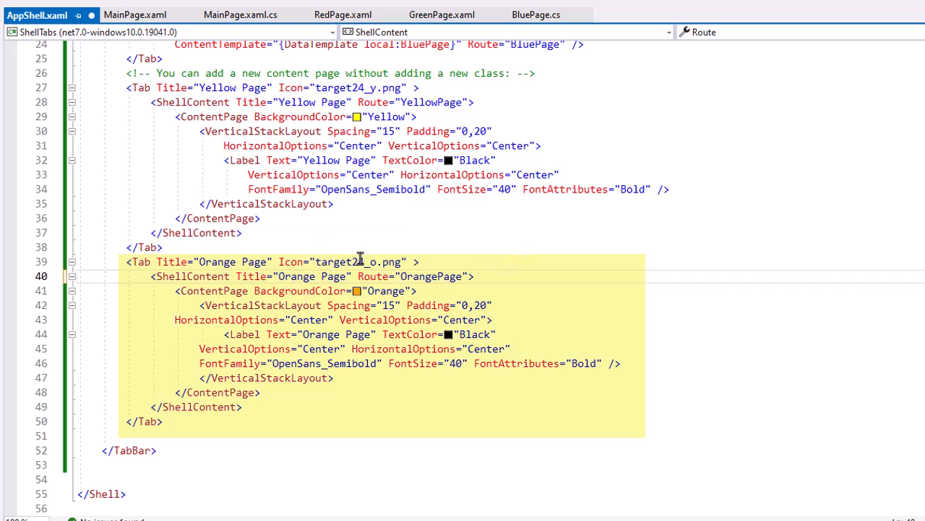
mouse_move(448, 252)
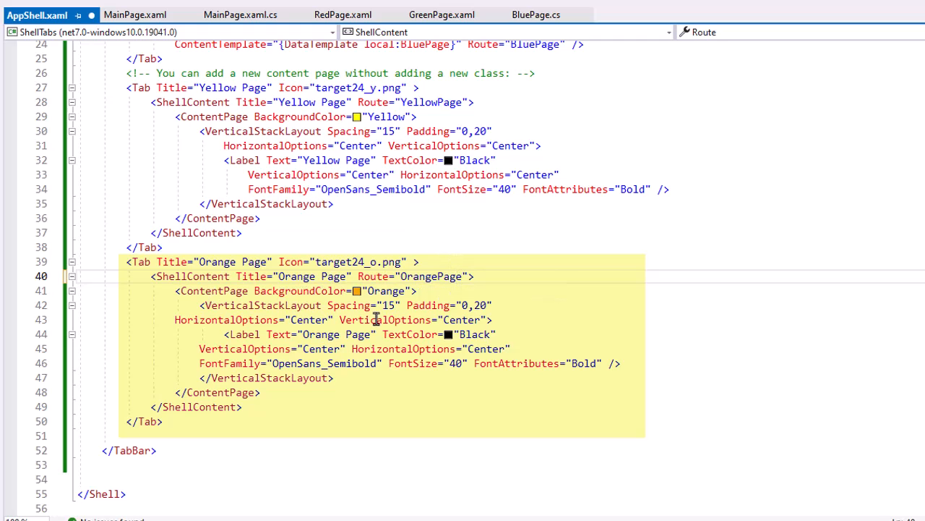
mouse_move(385, 290)
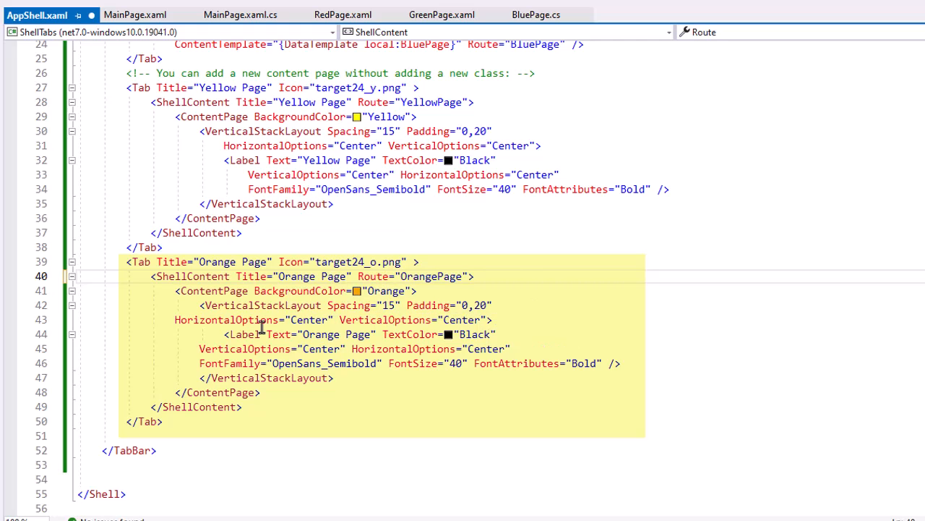
mouse_move(495, 329)
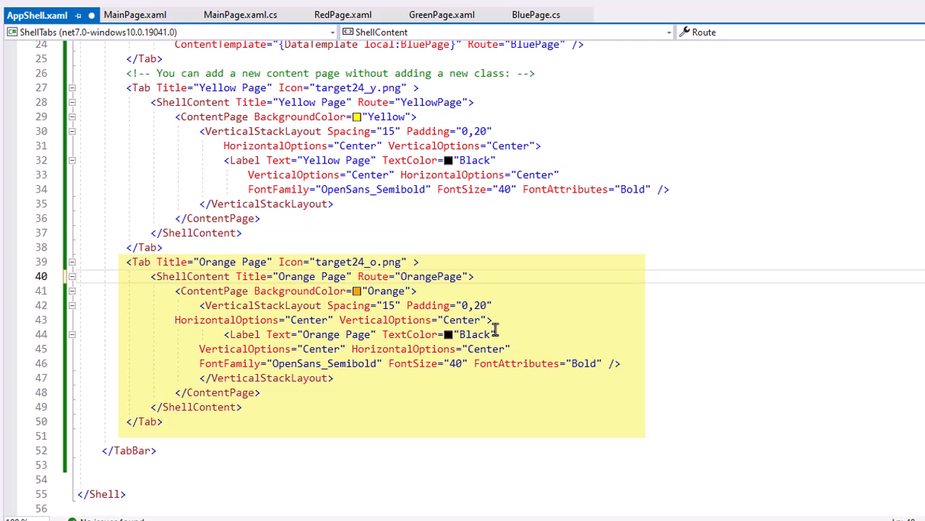
mouse_move(469, 376)
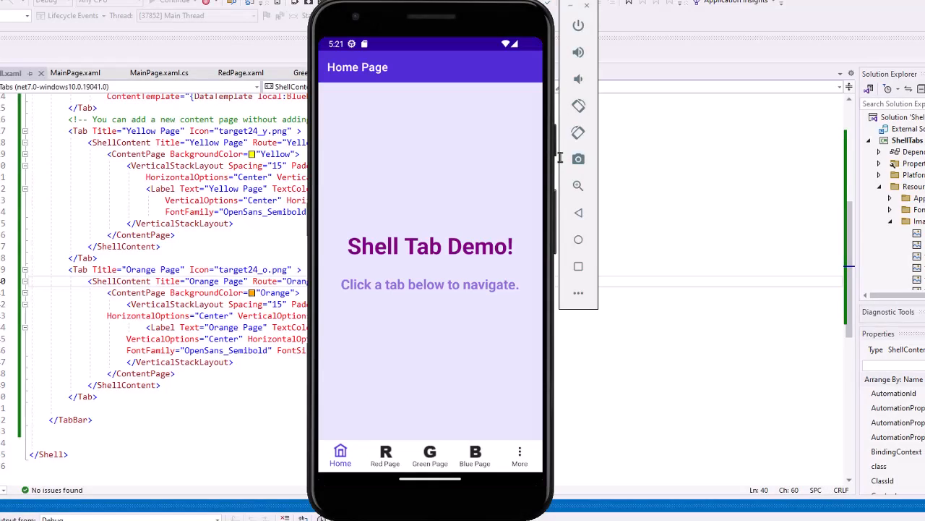
mouse_move(475, 469)
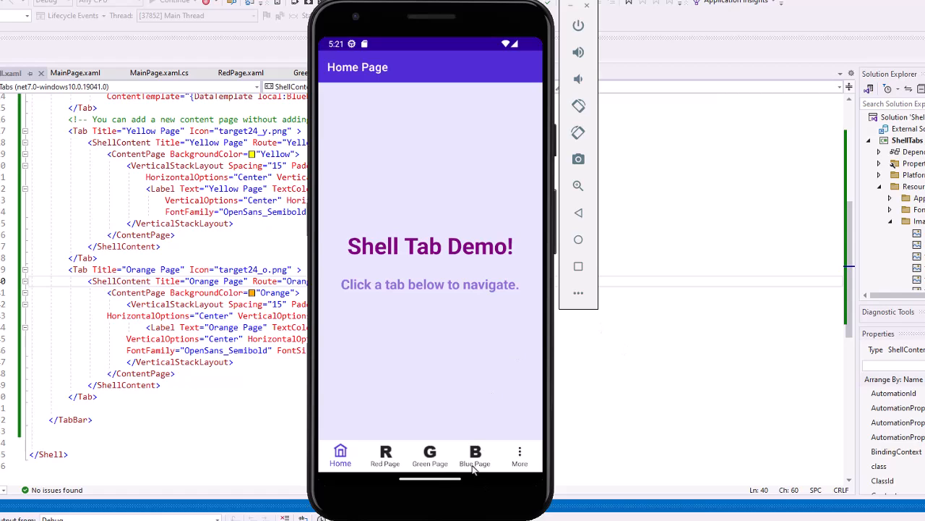
mouse_move(527, 476)
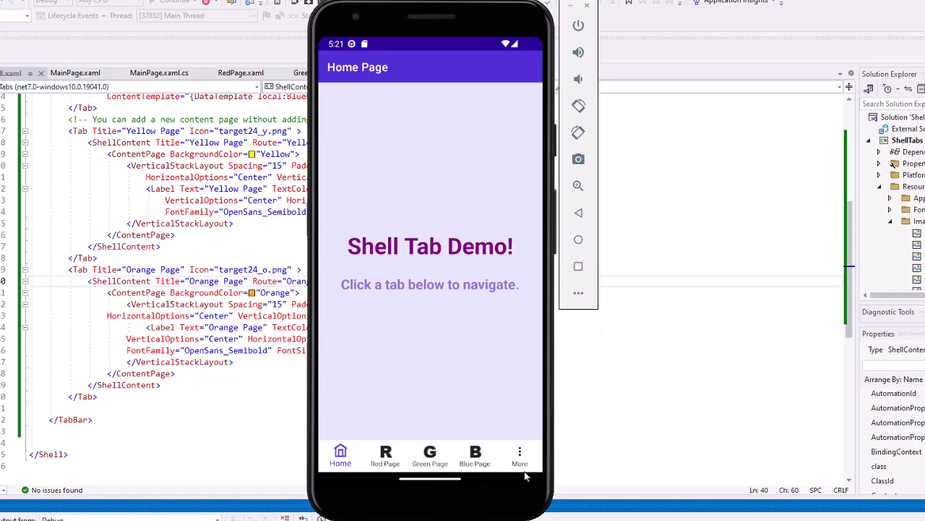
mouse_move(521, 454)
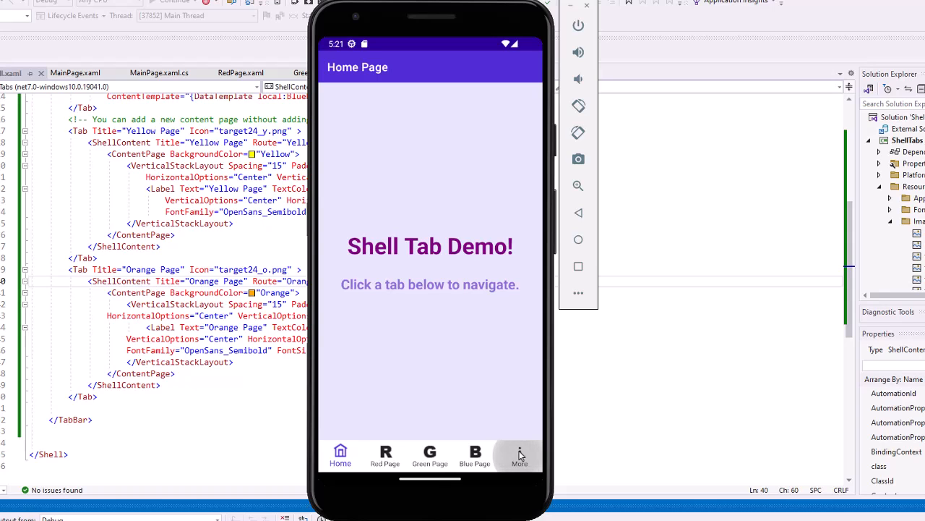
- Navigate to the Orange Page through the tab bar's More overflow list
left_click(521, 455)
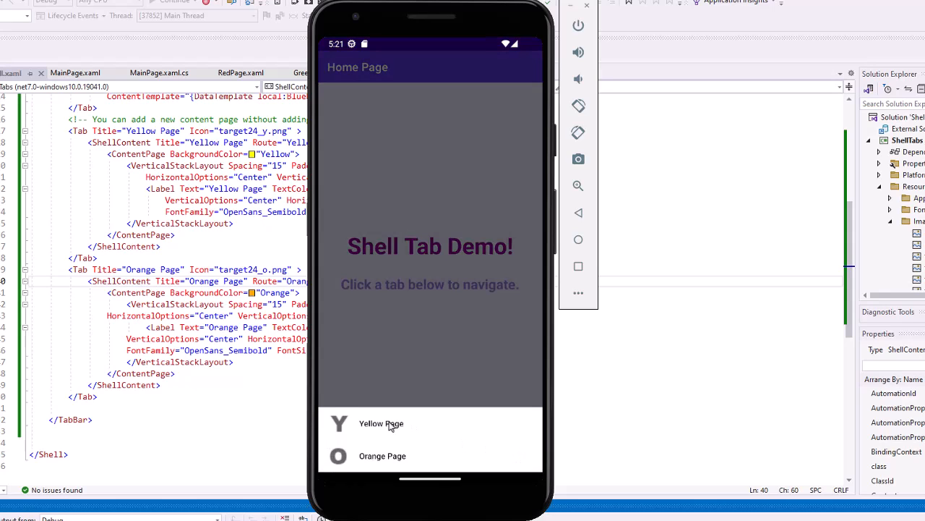
left_click(382, 422)
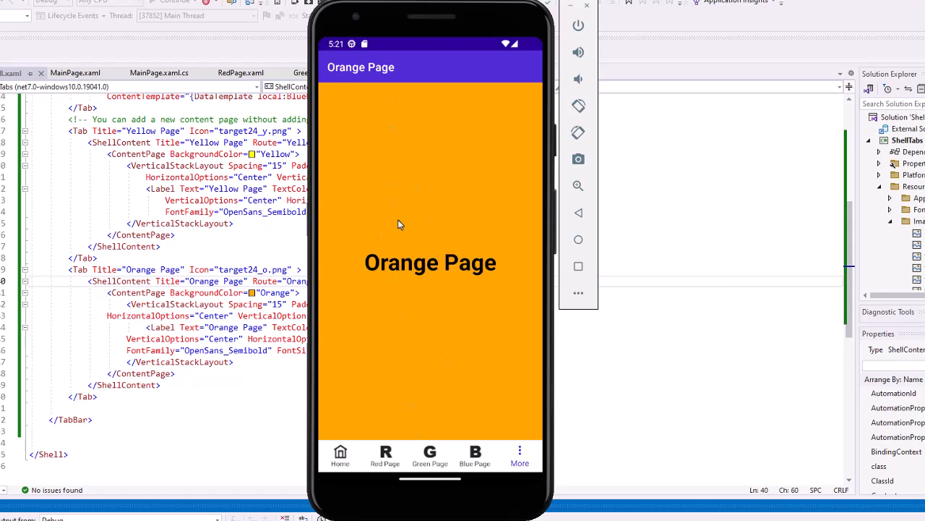
mouse_move(388, 457)
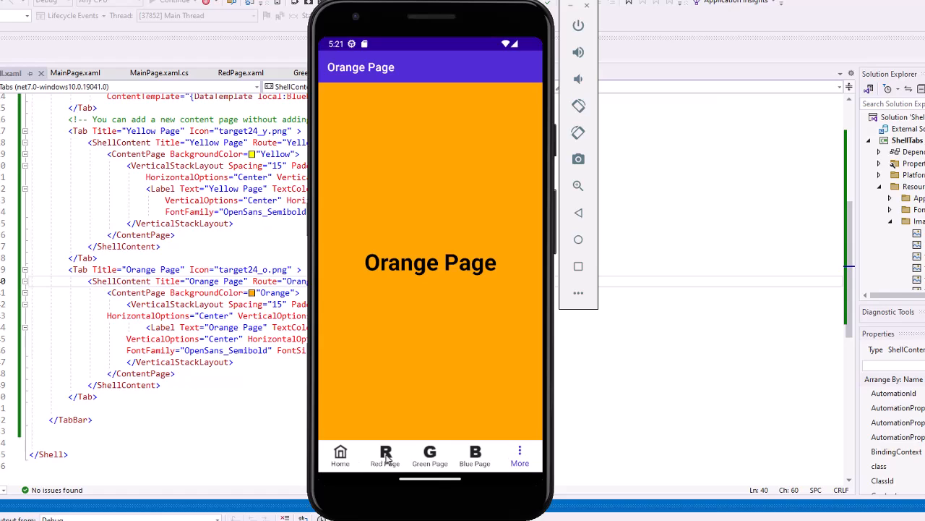
mouse_move(489, 472)
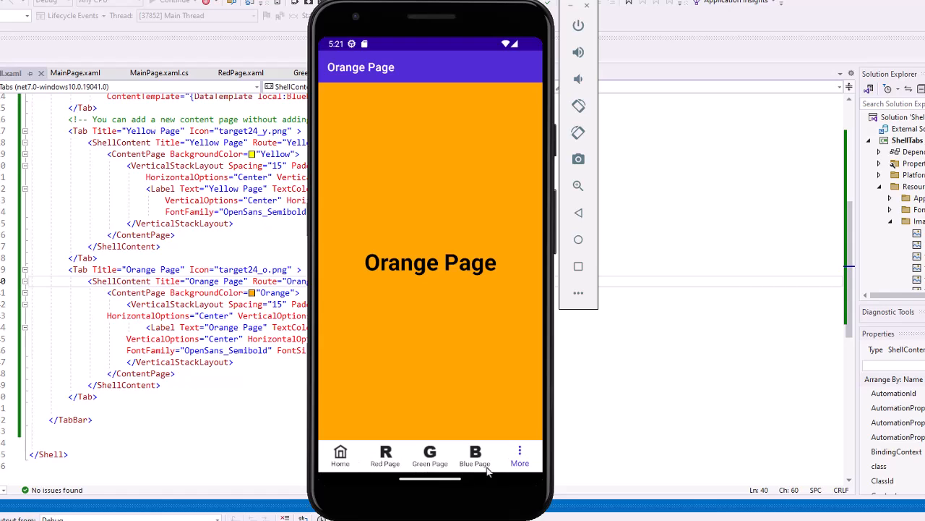
mouse_move(328, 457)
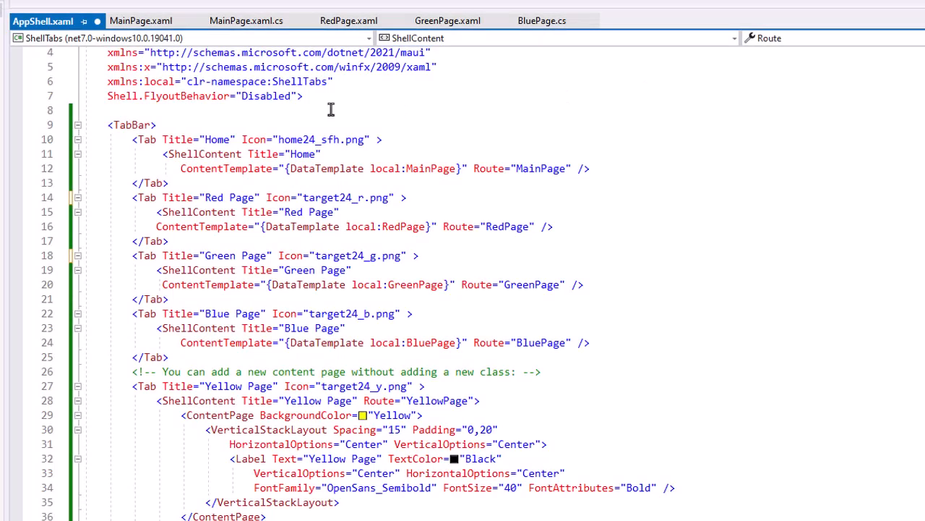
- Remove the Home tab's Title and the Icon attributes from the Red Page and Green Page tabs
double_click(176, 139)
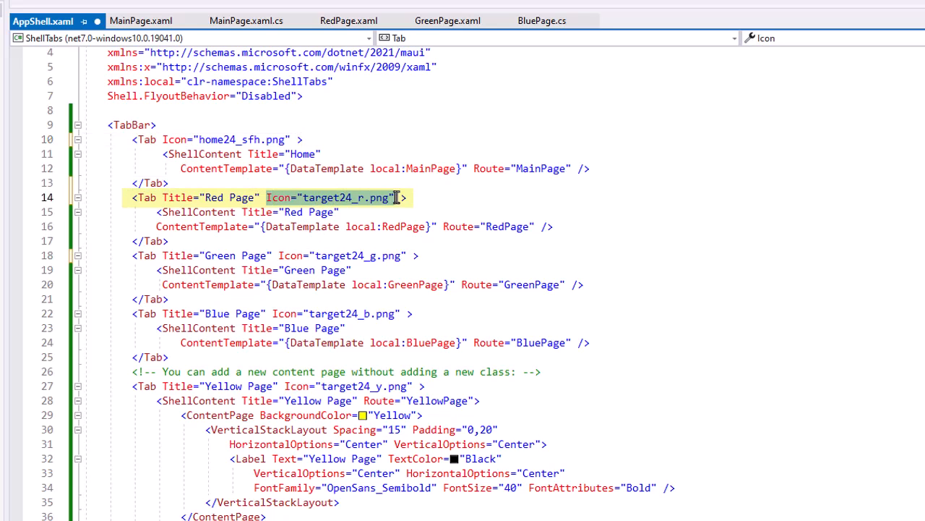
key("Delete")
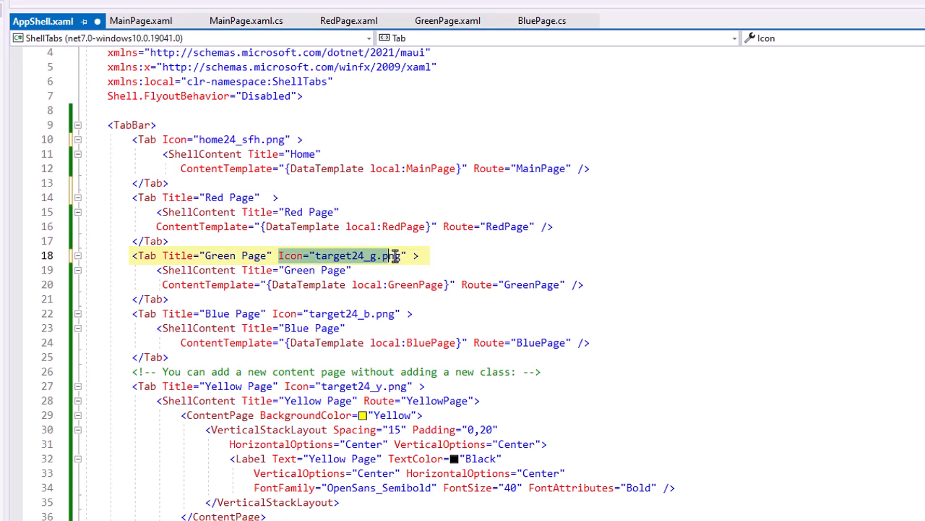
key("Delete")
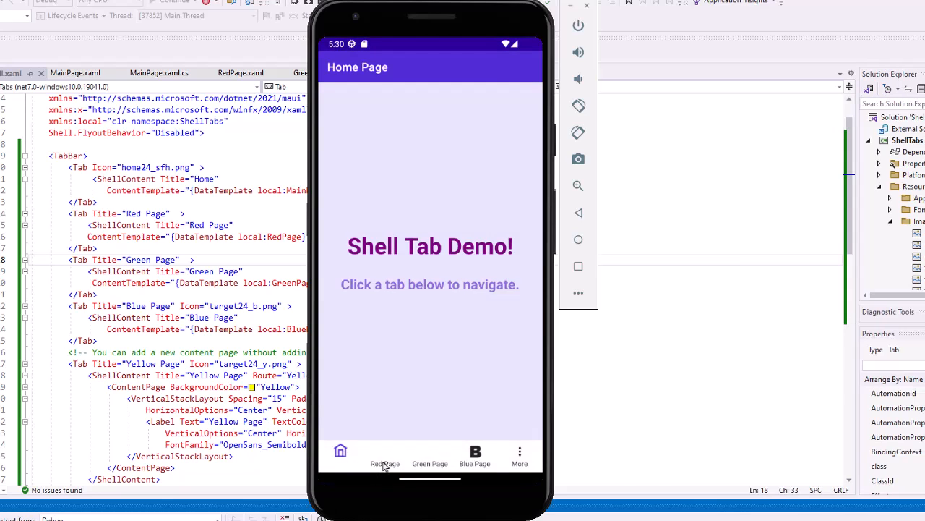
mouse_move(354, 461)
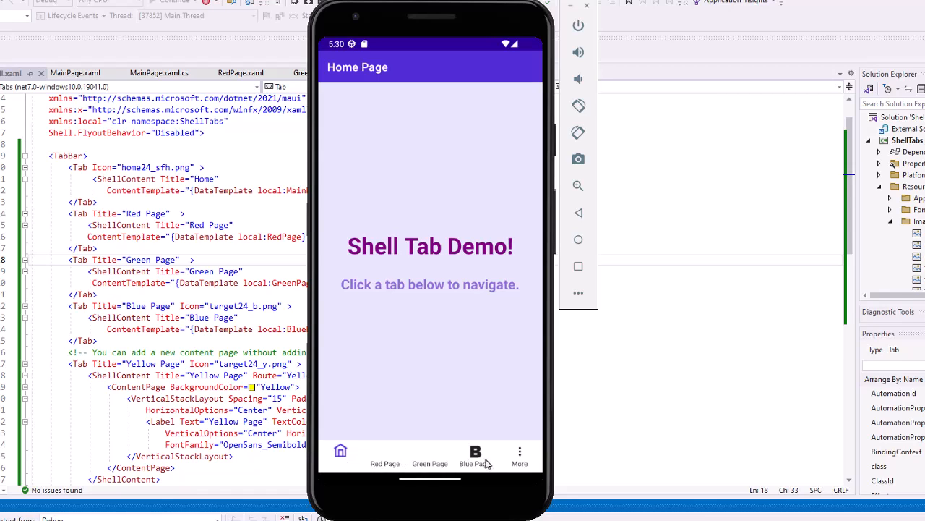
mouse_move(342, 451)
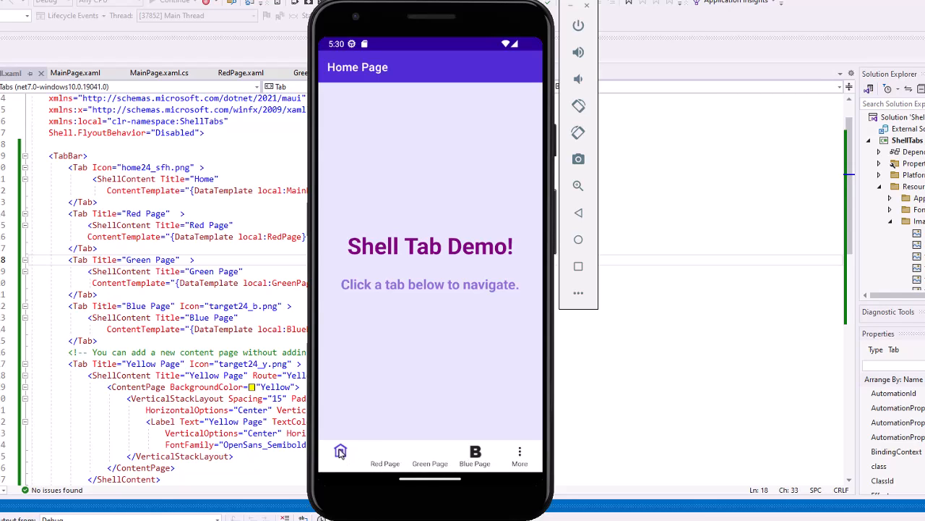
mouse_move(365, 463)
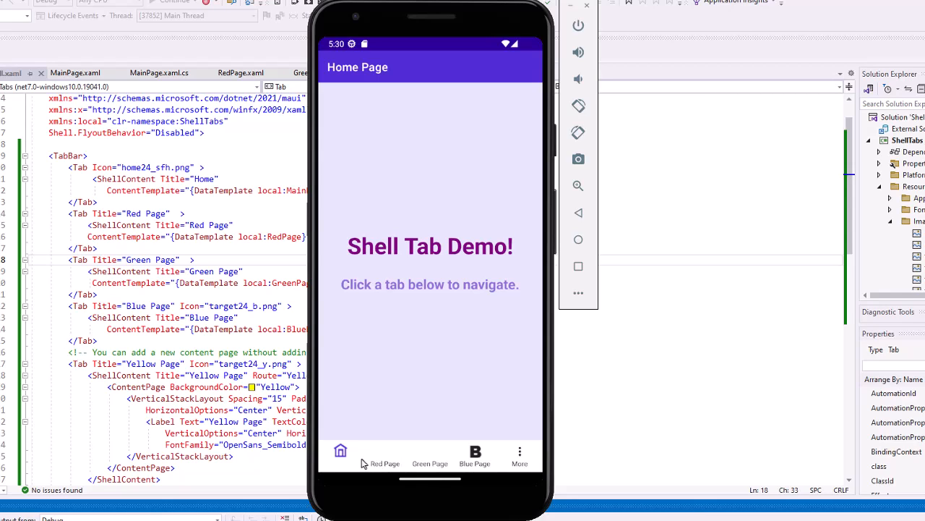
mouse_move(412, 461)
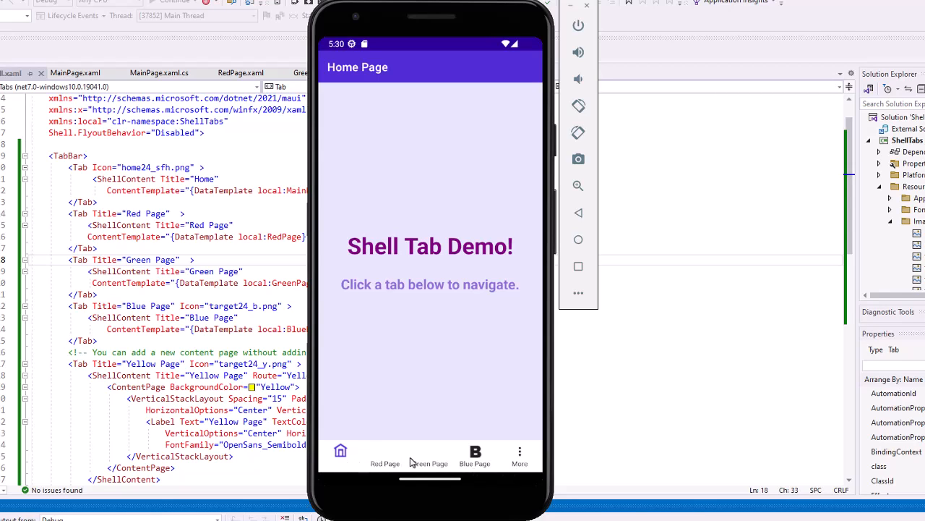
mouse_move(370, 460)
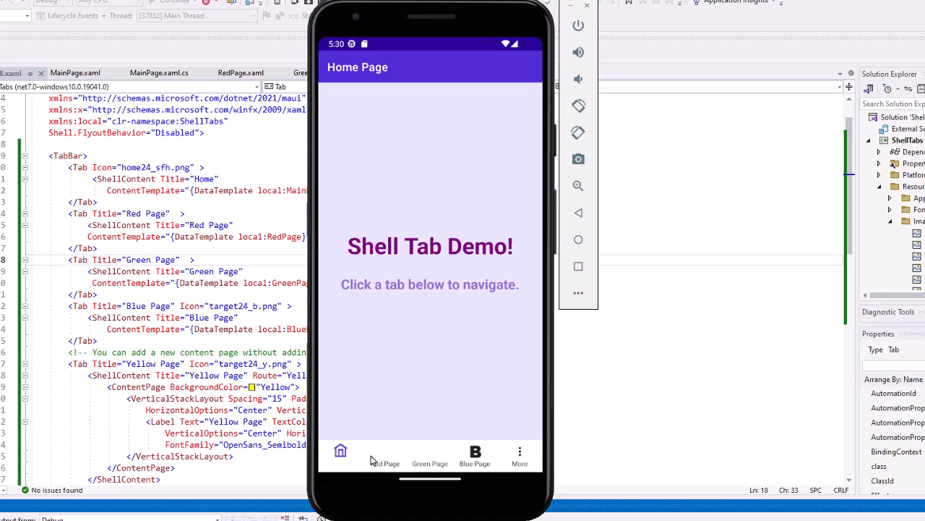